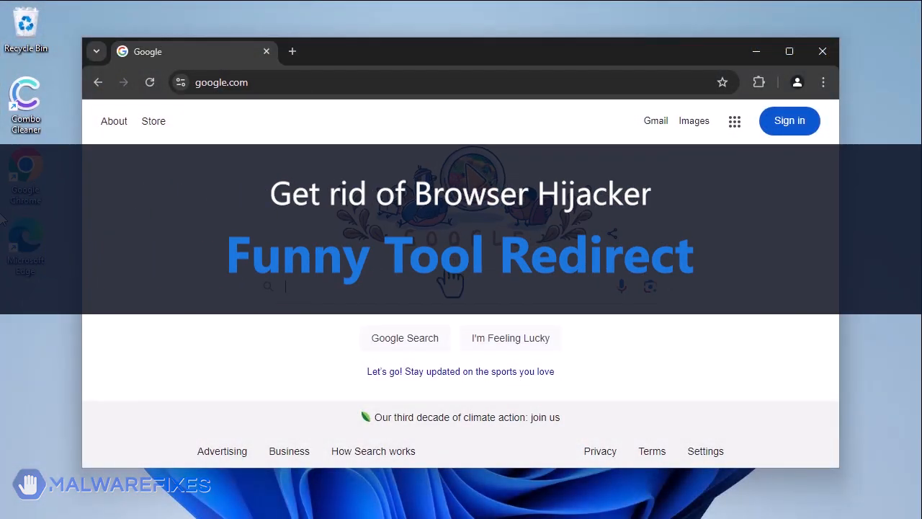
Search Google for 'chrome web store' and follow the result to the Extensions page
type("chrome web store")
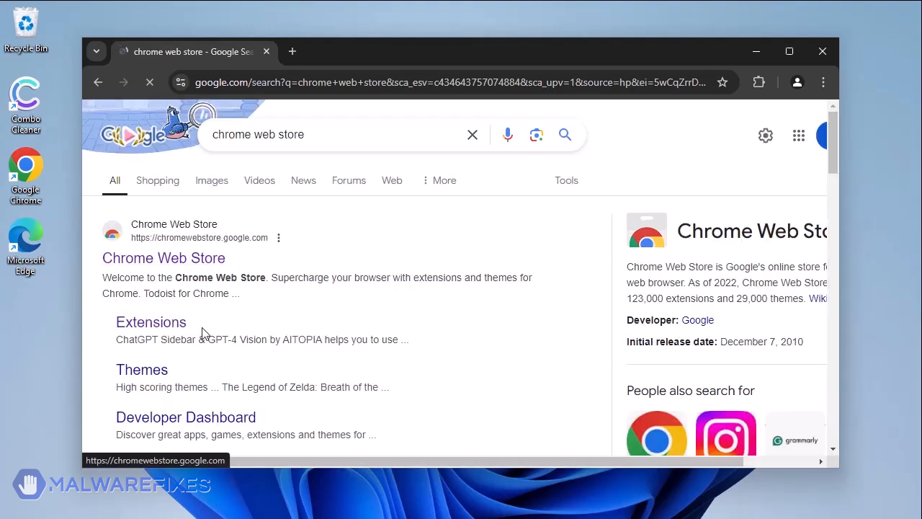
left_click(150, 323)
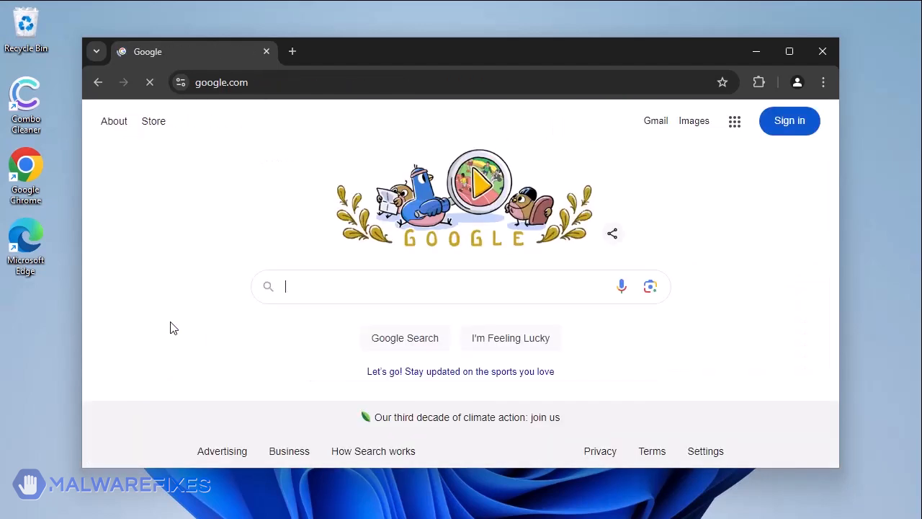
type("chrome")
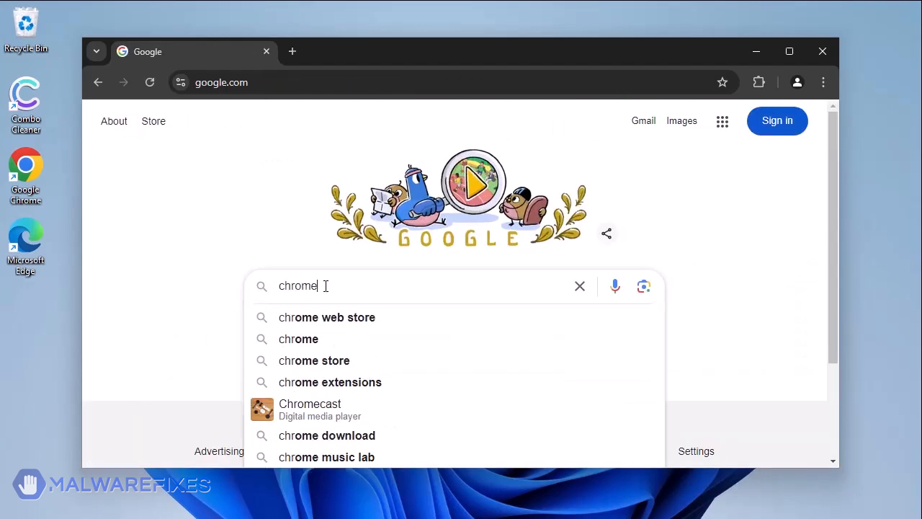
left_click(325, 317)
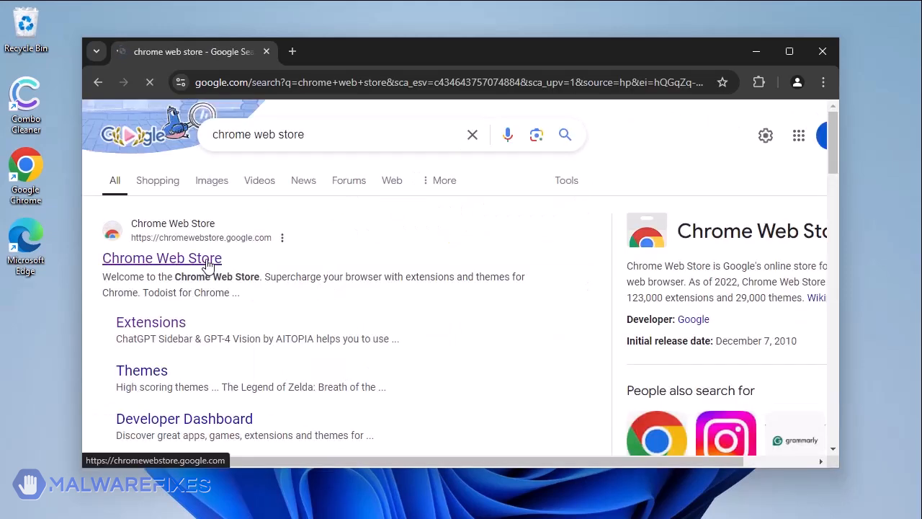
left_click(162, 258)
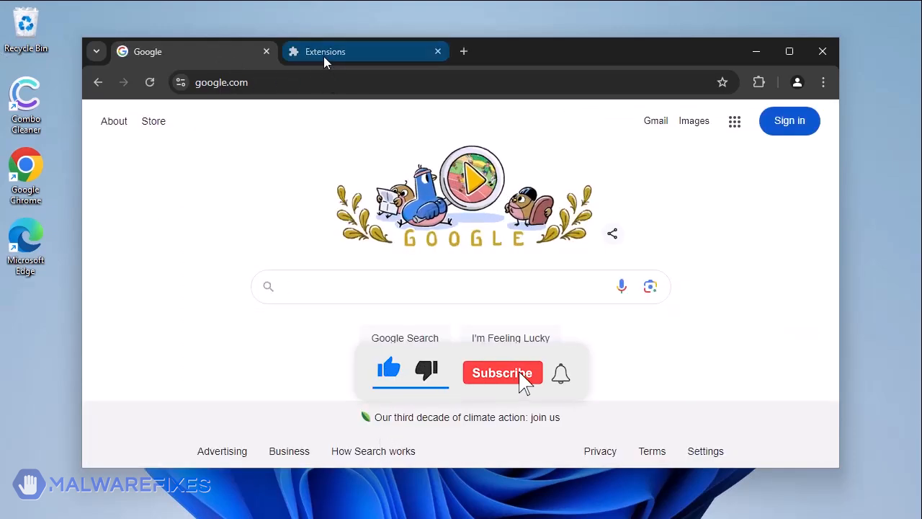
Remove the Funny Tool Redirect extension from the Extensions page and close Chrome
left_click(326, 52)
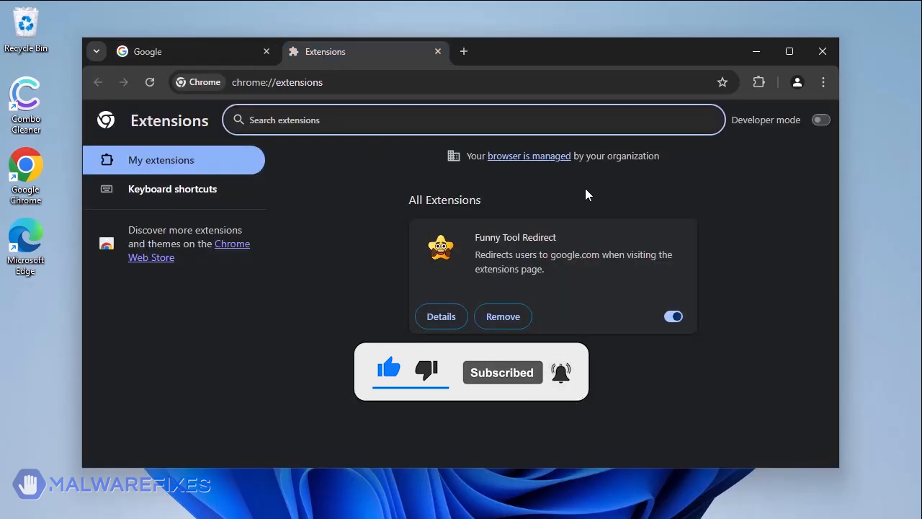
left_click(441, 317)
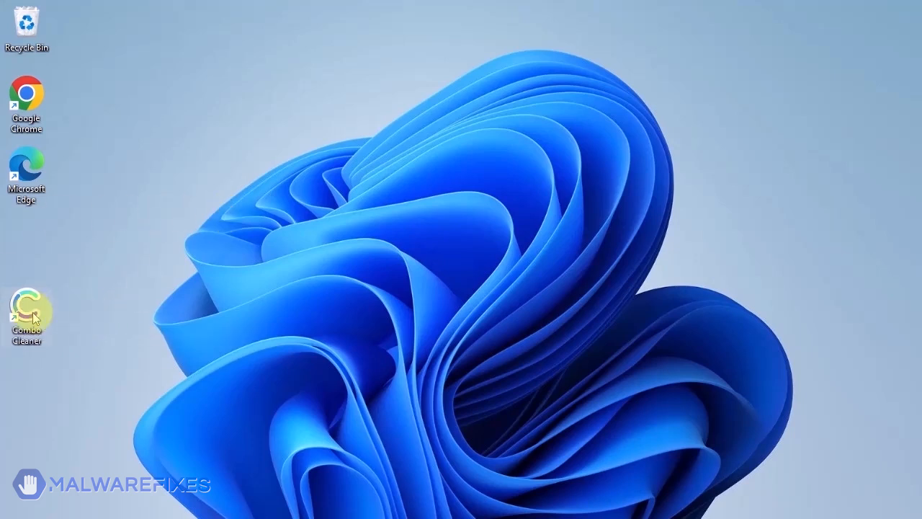
Launch Combo Cleaner, run a Quick Scan, and remove all seven detected threats
double_click(26, 303)
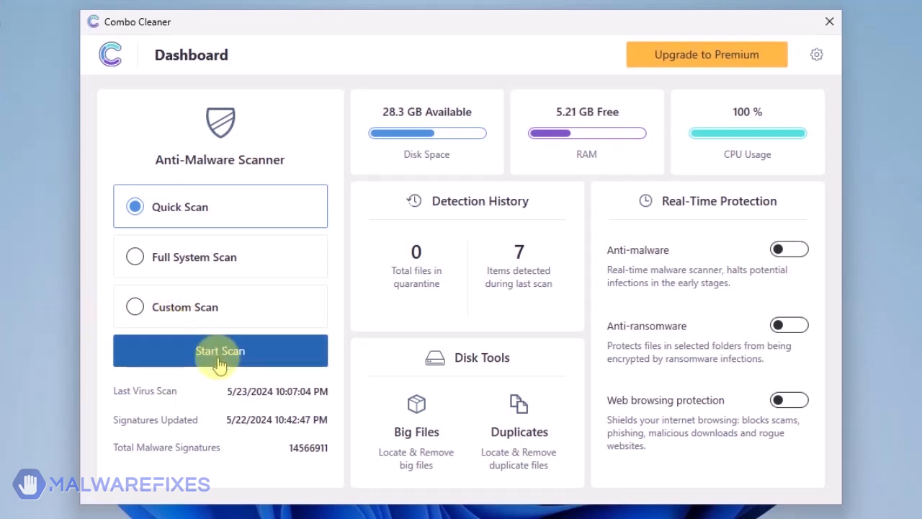
left_click(219, 350)
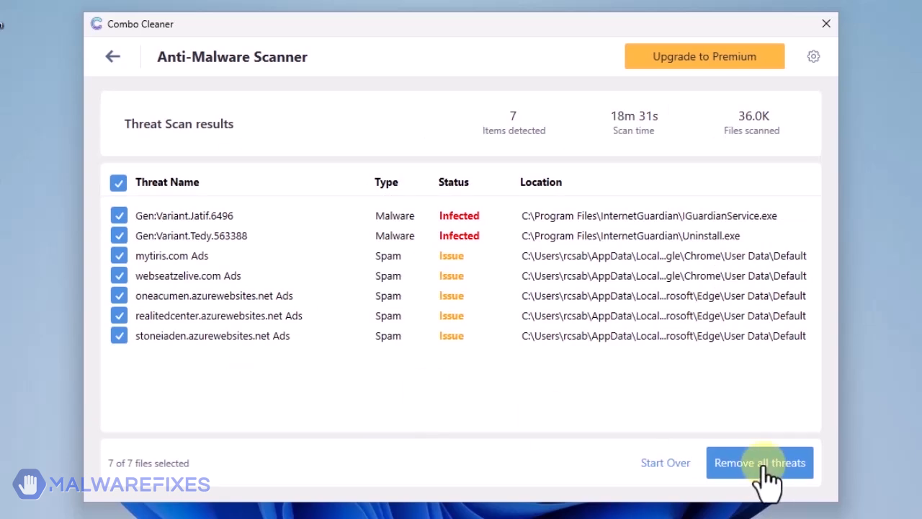
left_click(759, 462)
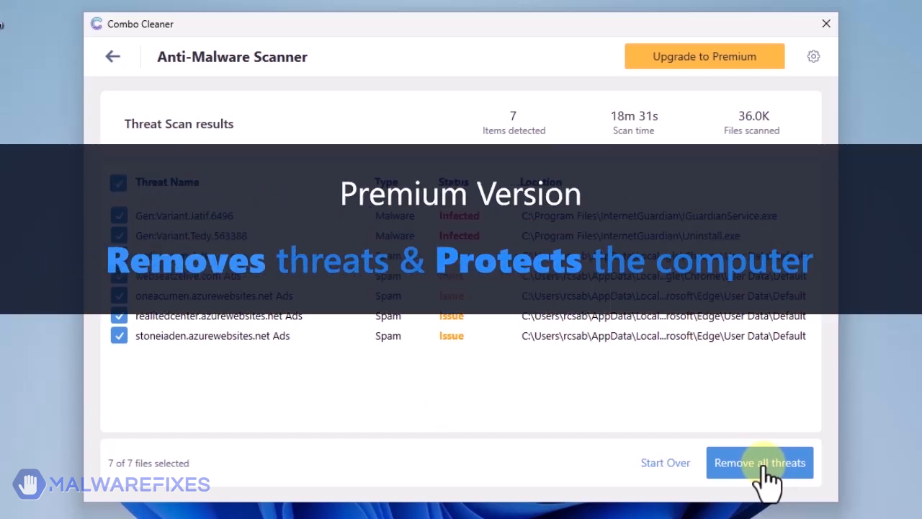
mouse_move(763, 468)
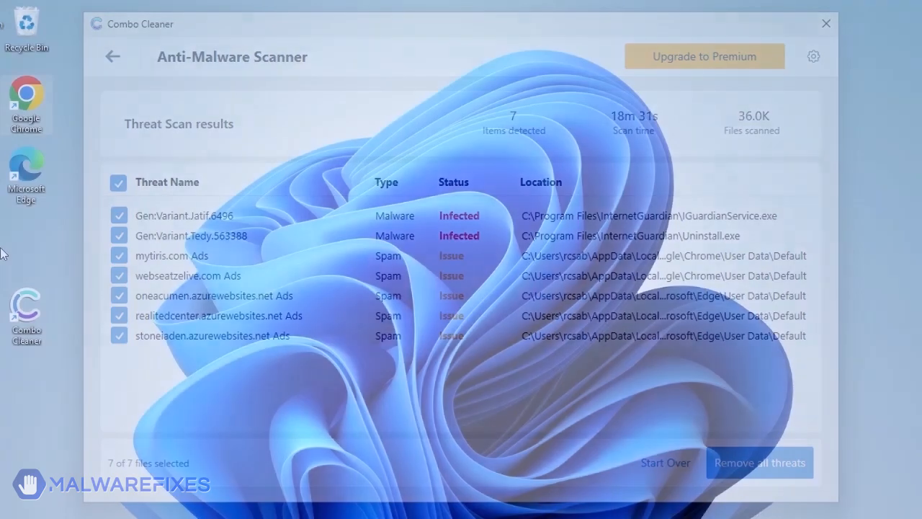
Launch adwcleaner from Downloads and approve the User Account Control prompt
left_click(825, 23)
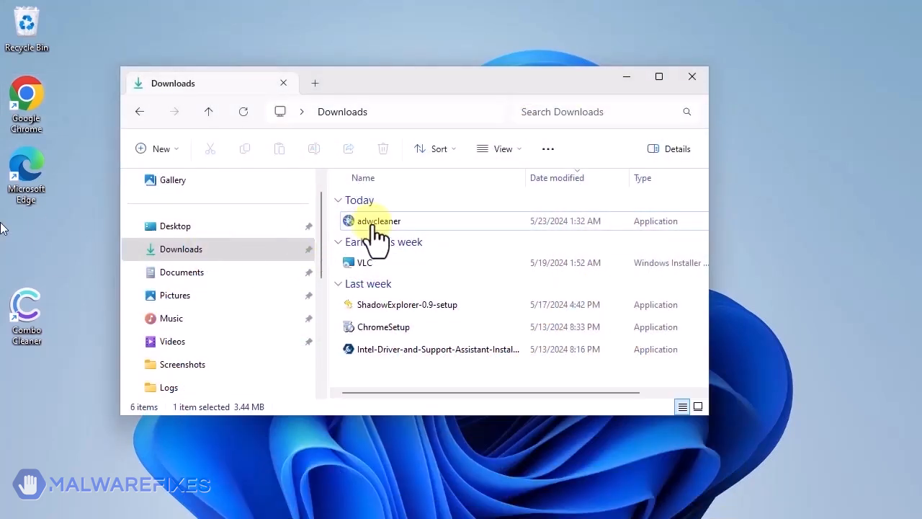
double_click(377, 221)
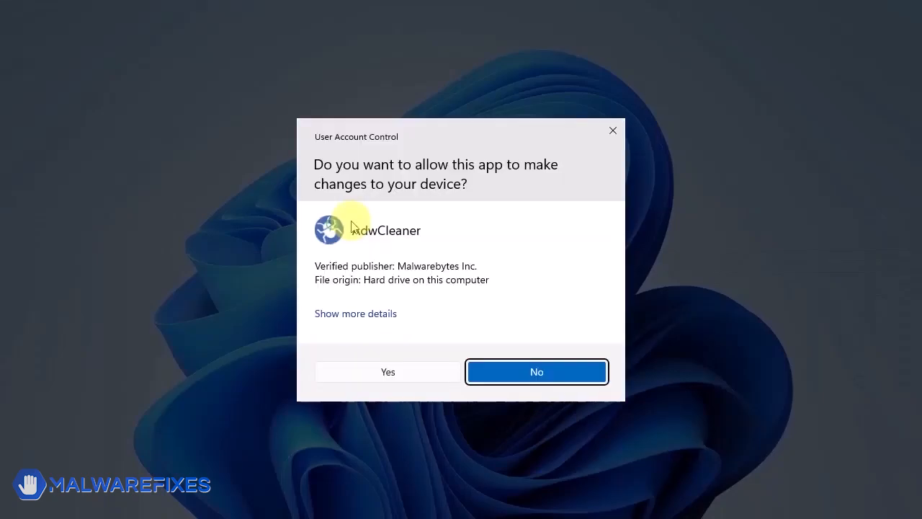
left_click(386, 372)
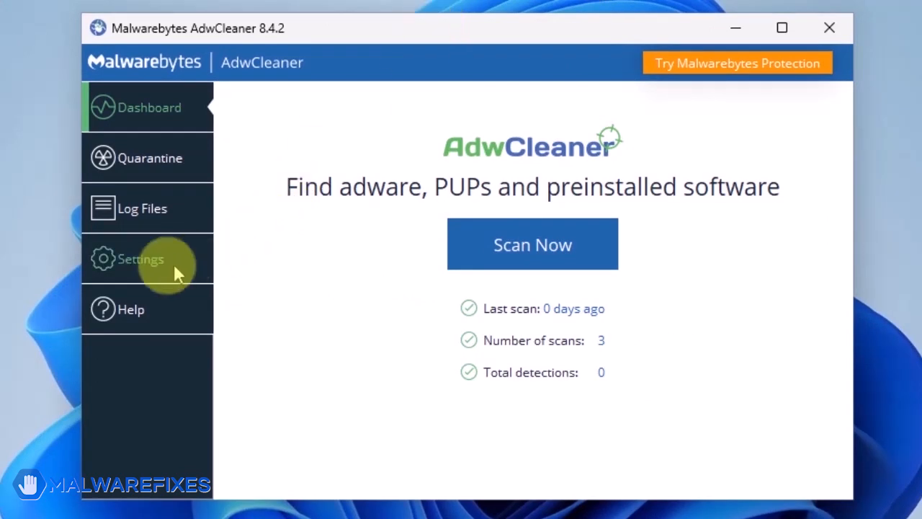
Enable Reset Chrome policies and Reset IE policies in Settings, then return to Dashboard
left_click(141, 259)
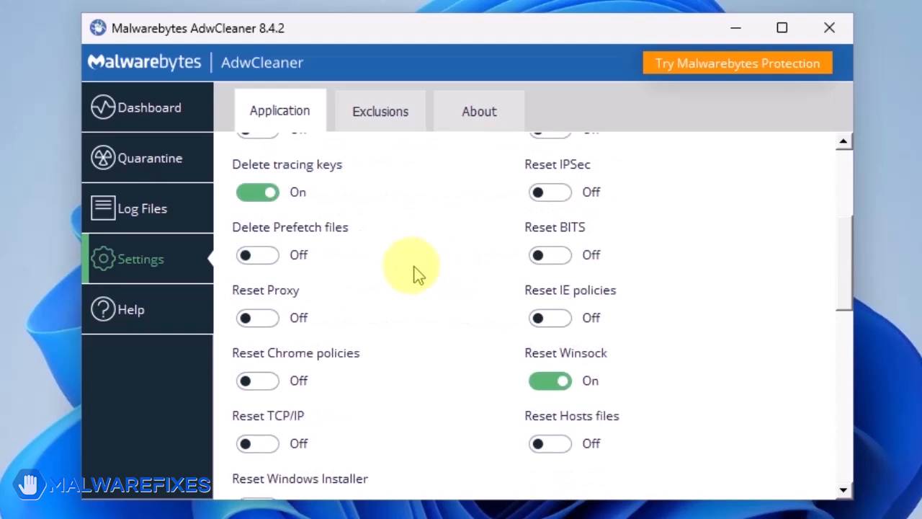
left_click(257, 381)
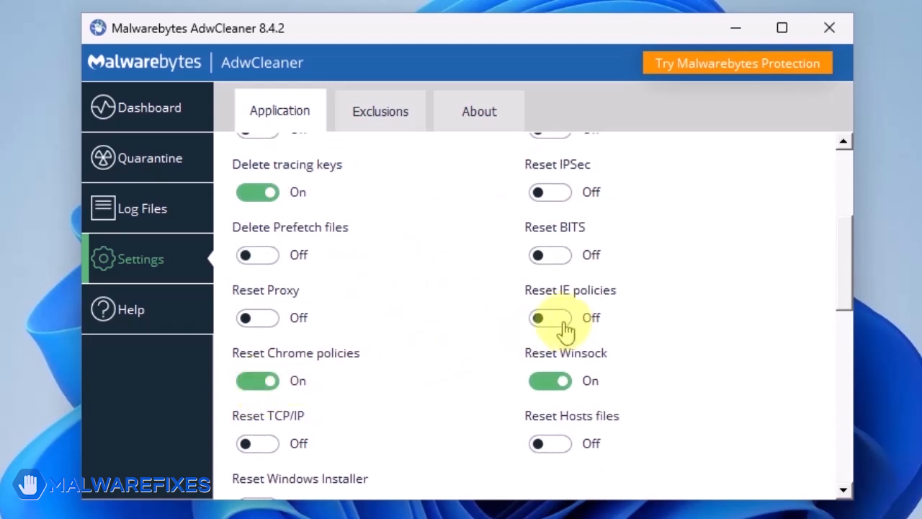
left_click(550, 318)
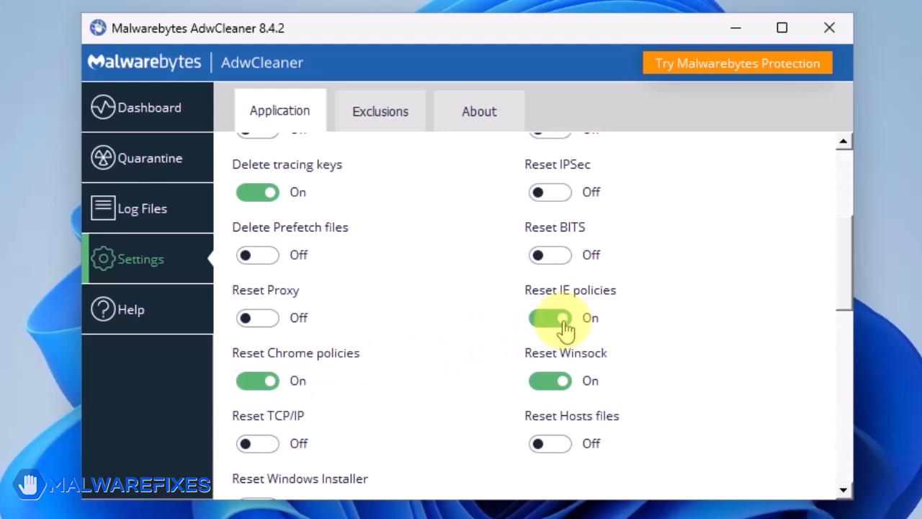
left_click(147, 107)
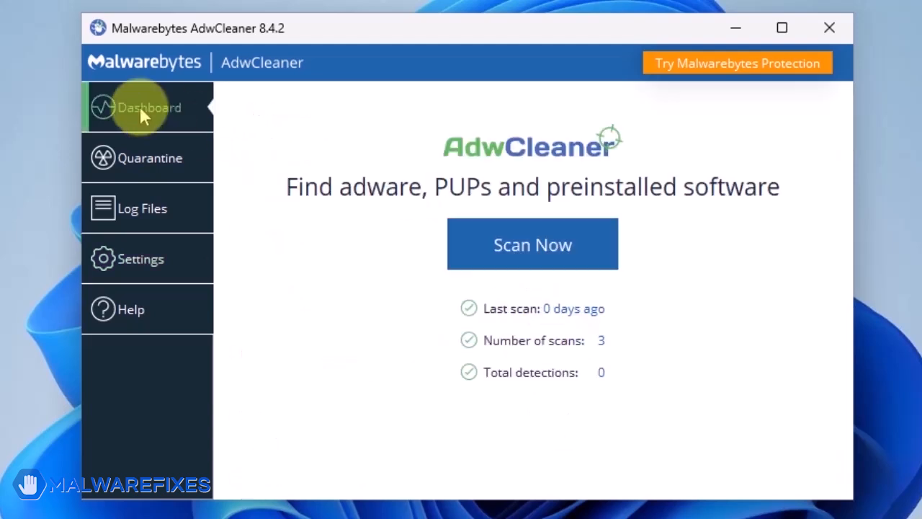
mouse_move(238, 118)
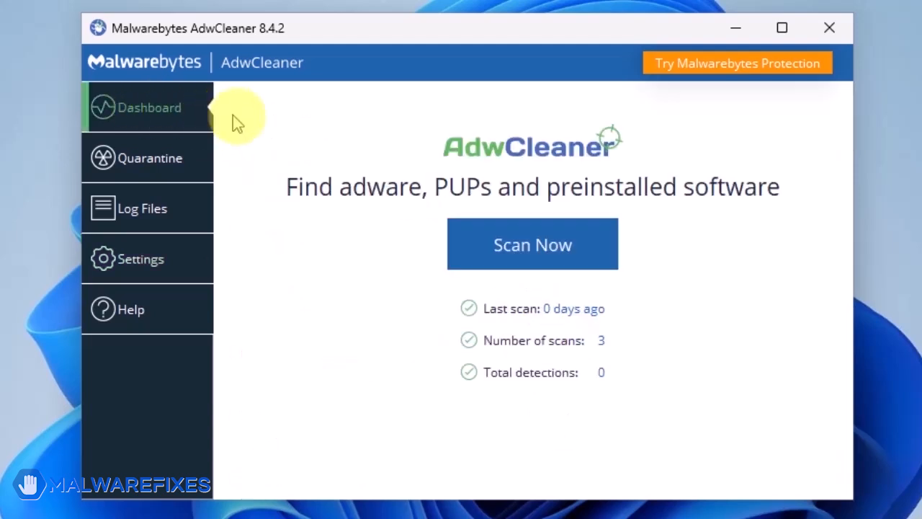
Scan with AdwCleaner, run Basic Repair through cleanup, then close the window
left_click(533, 244)
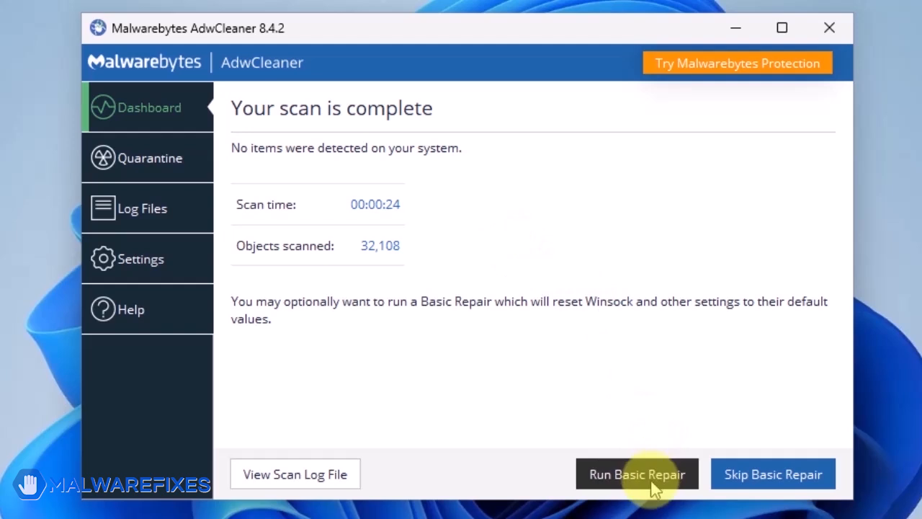
left_click(637, 472)
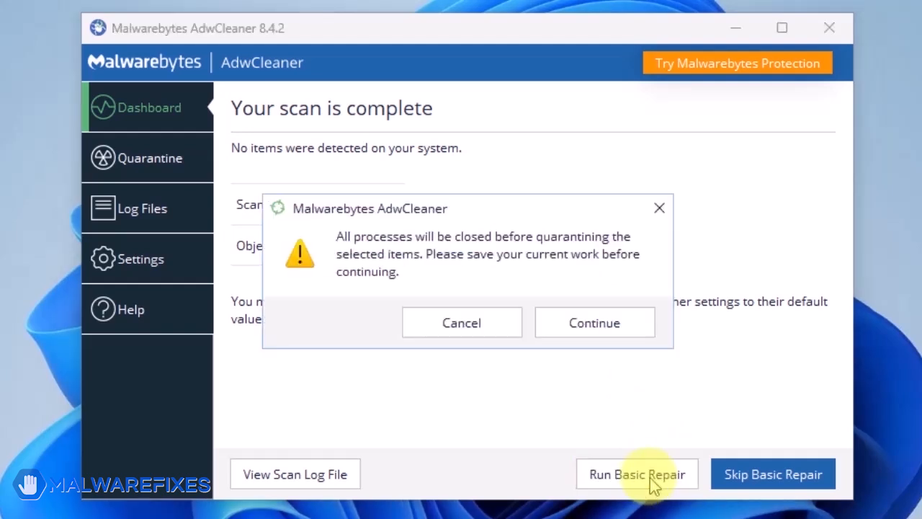
mouse_move(593, 322)
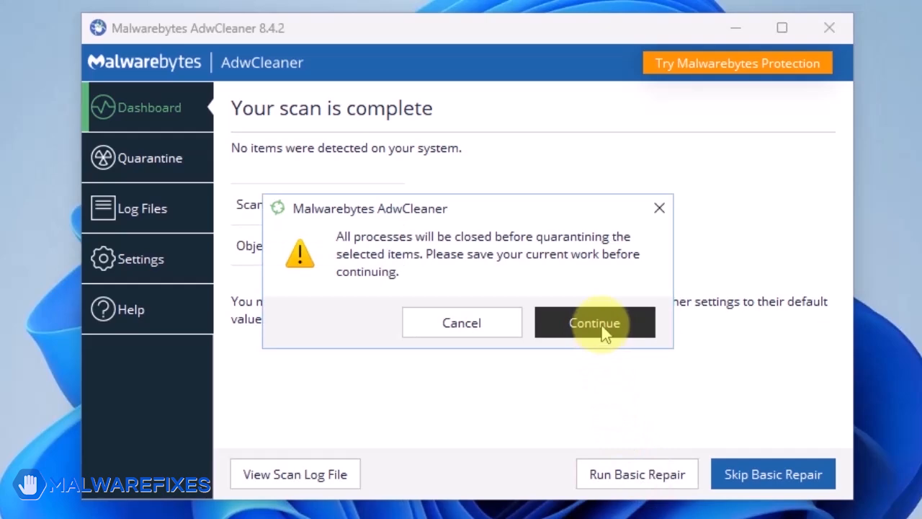
left_click(593, 323)
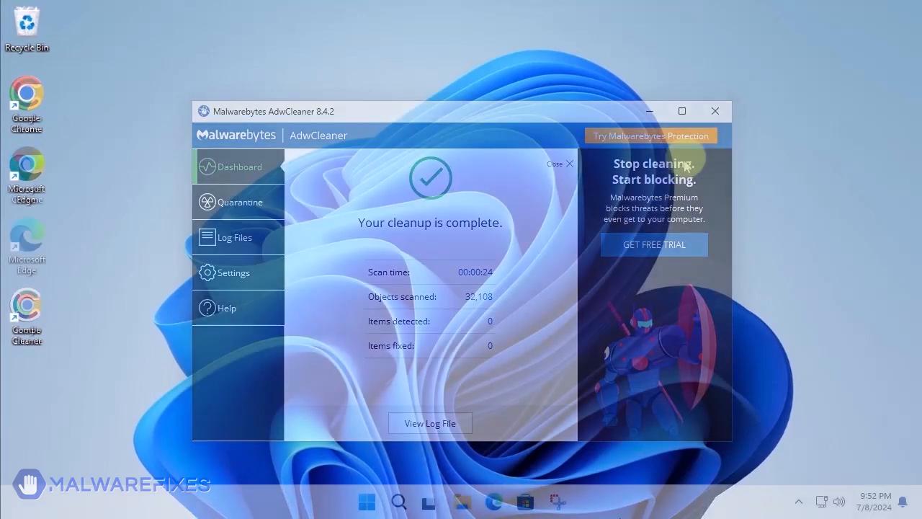
left_click(714, 111)
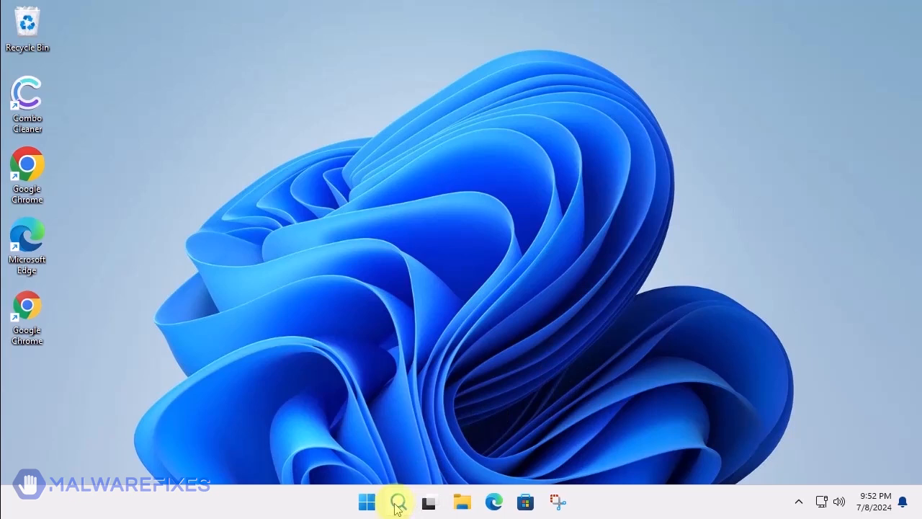
Search for appwiz.cpl and launch it to show Programs and Features
left_click(394, 501)
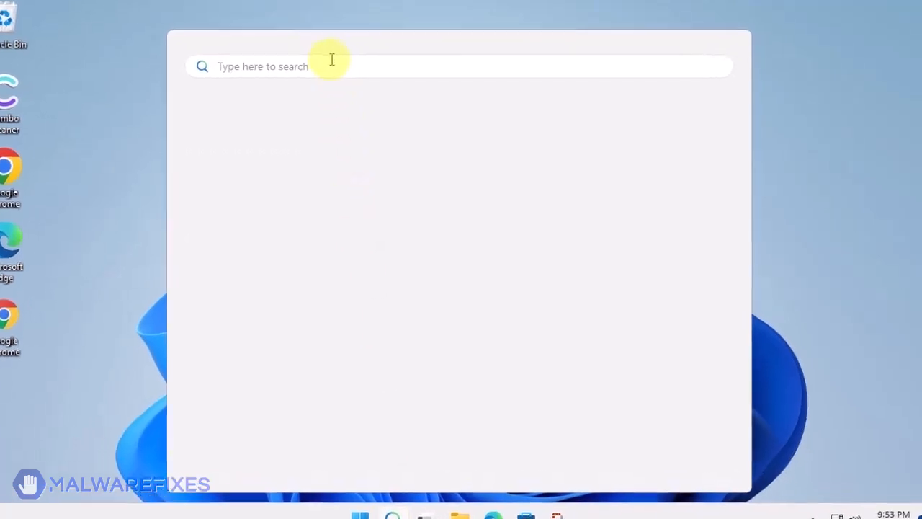
type("appwiz.c")
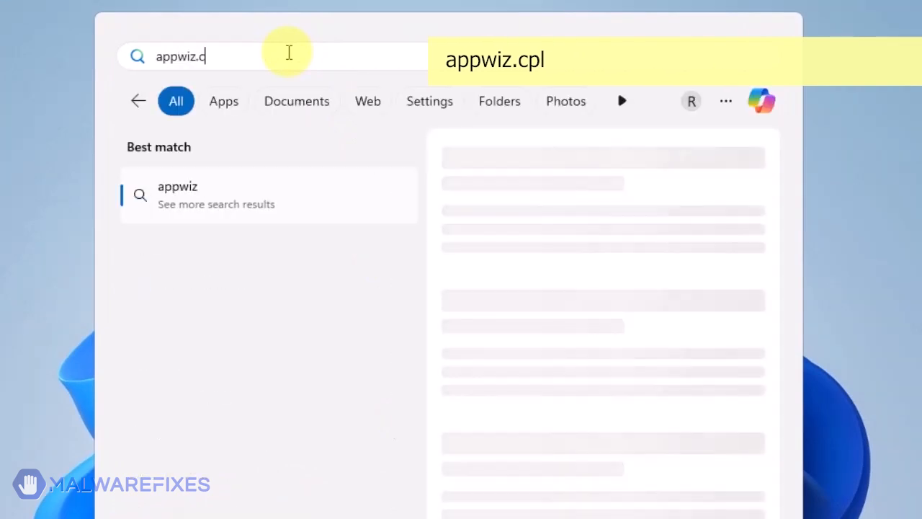
type("pl")
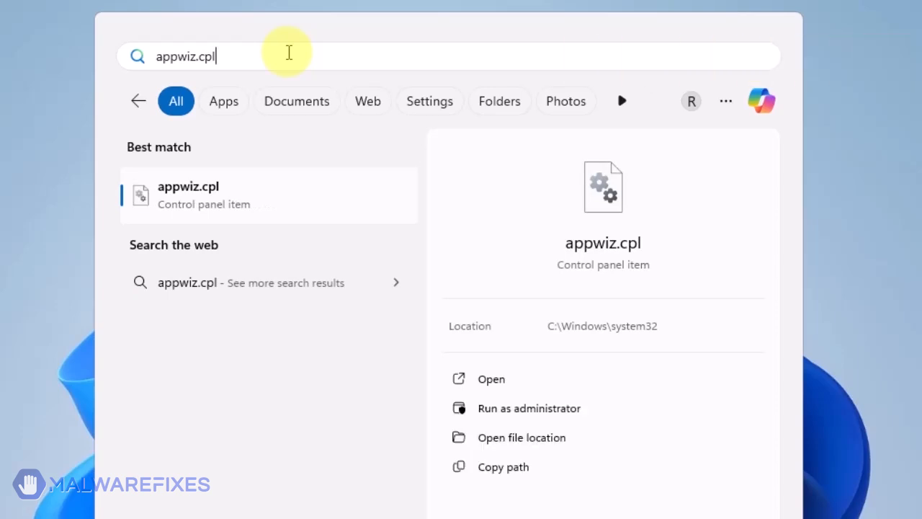
mouse_move(472, 326)
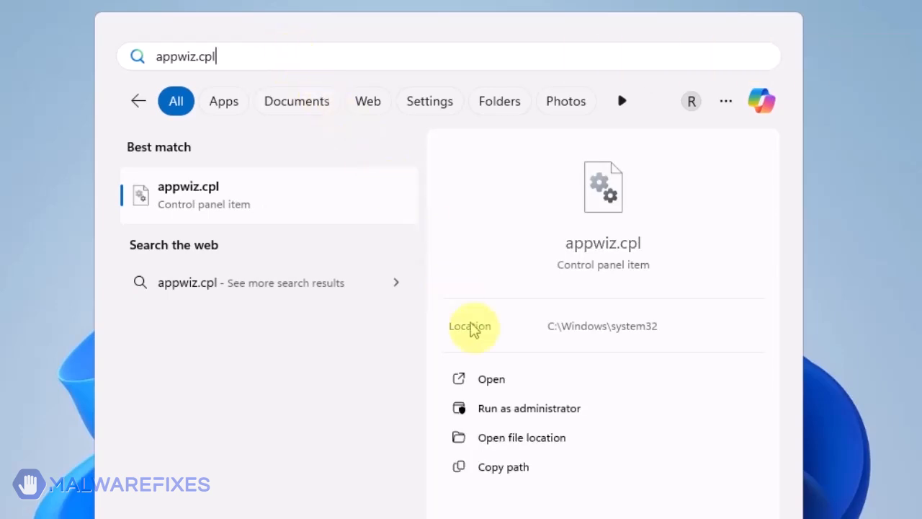
mouse_move(491, 379)
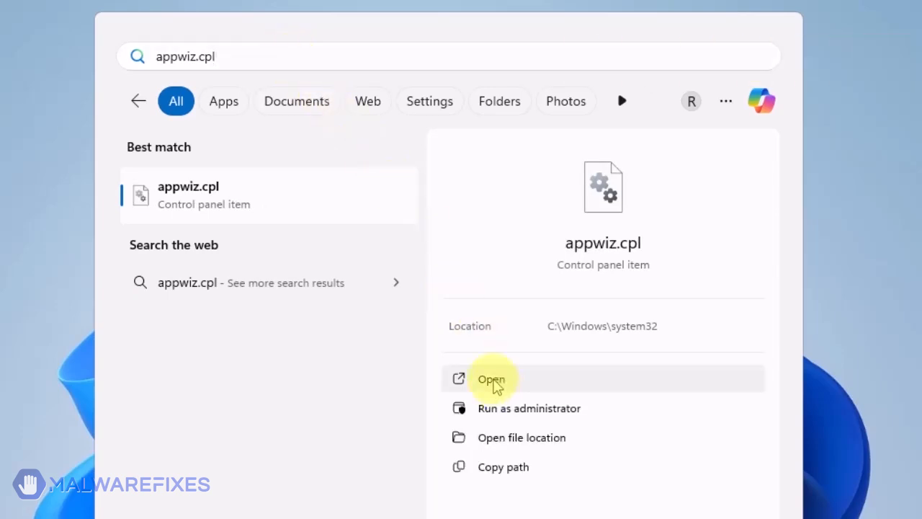
left_click(489, 379)
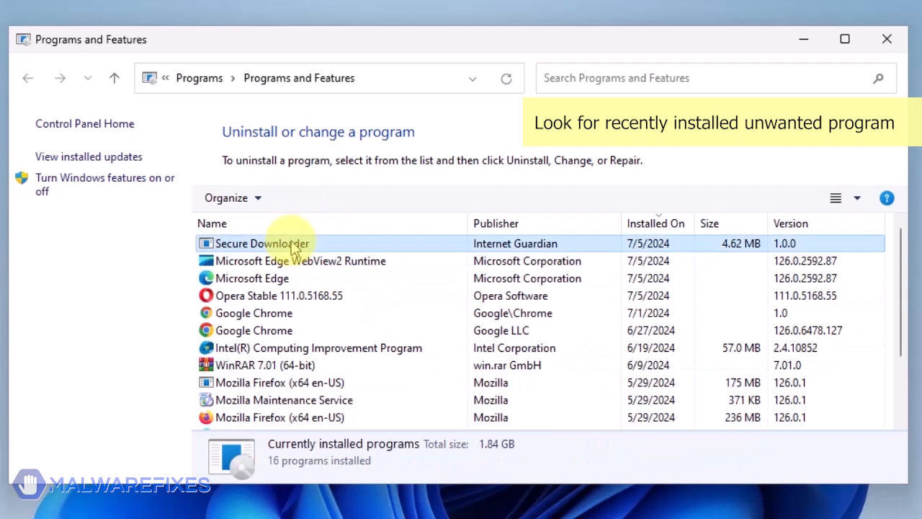
Uninstall Secure Downloader with confirmation and close Programs and Features
left_click(262, 242)
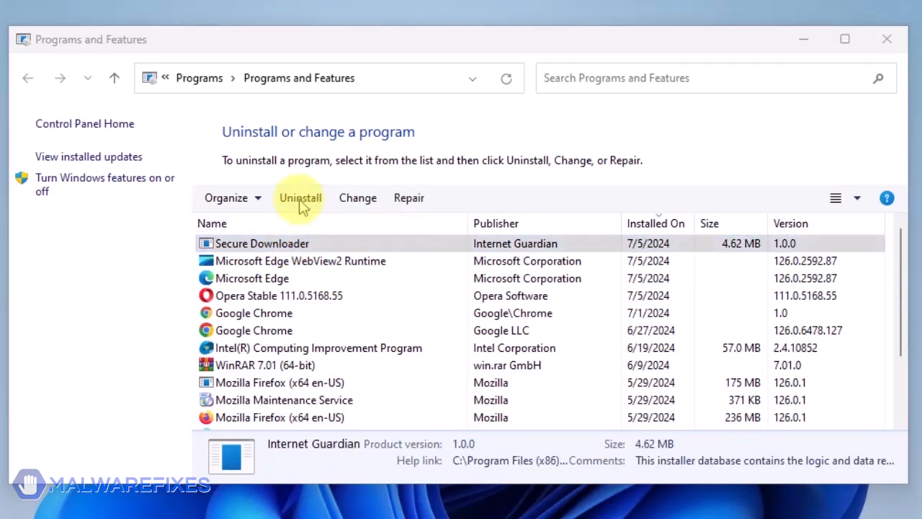
left_click(299, 197)
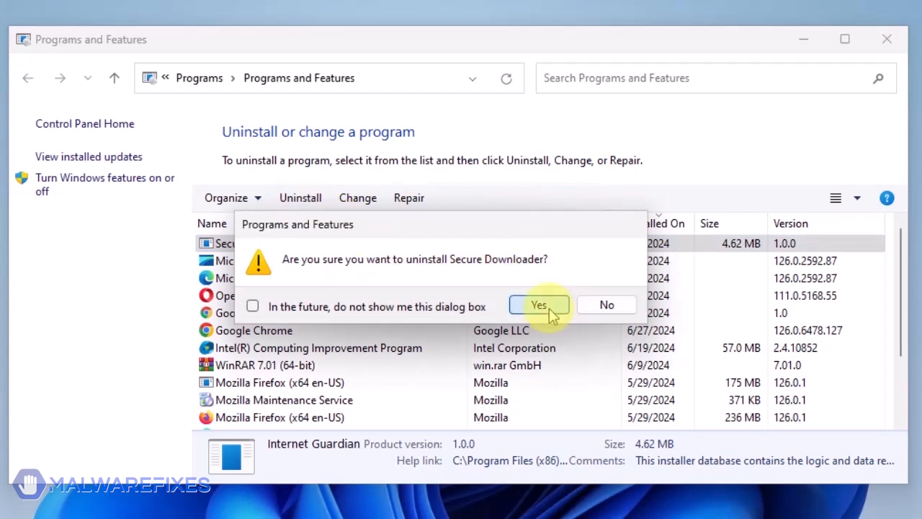
left_click(539, 304)
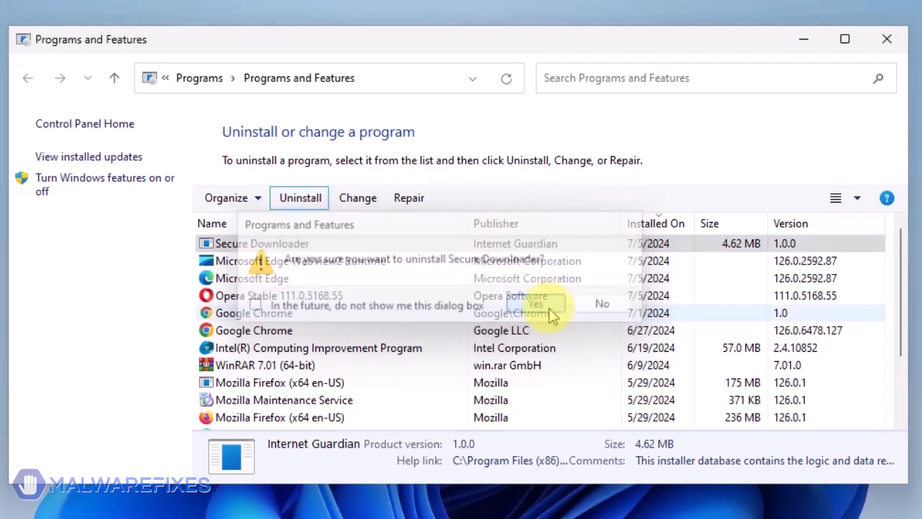
left_click(534, 303)
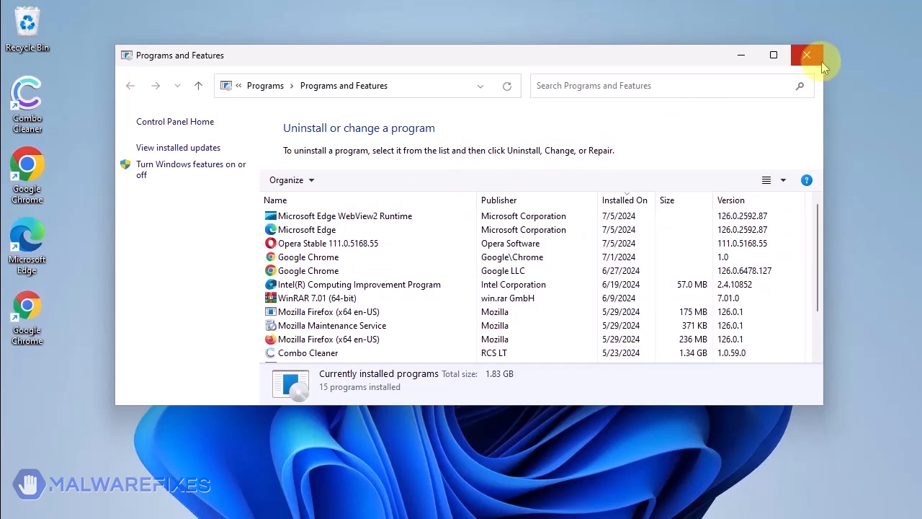
mouse_move(806, 55)
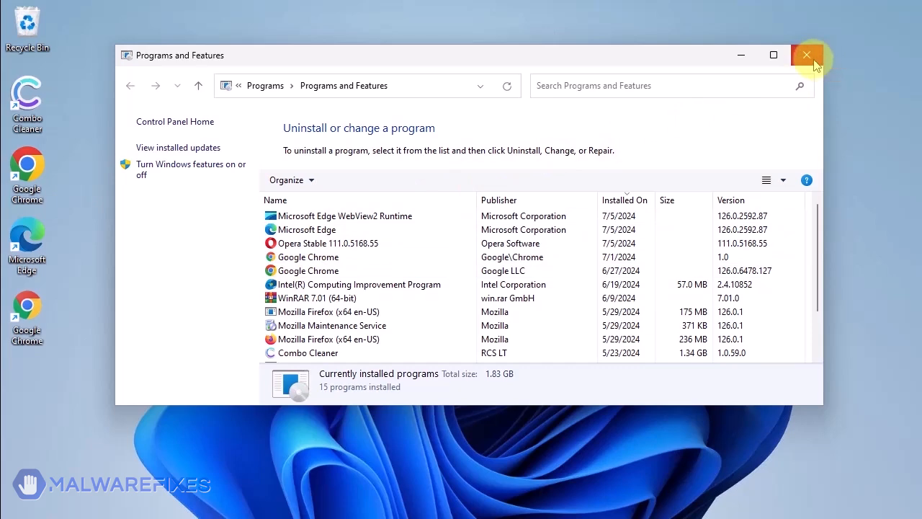
left_click(806, 55)
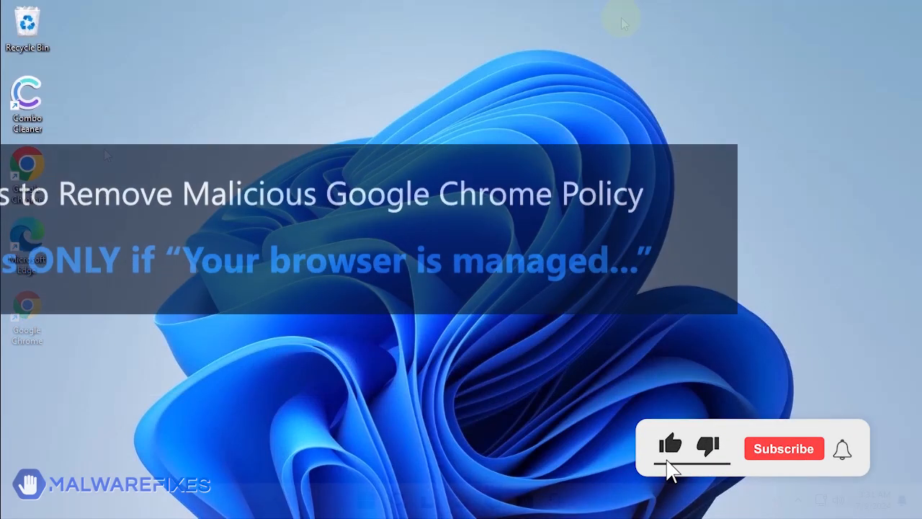
Dismiss the Chrome policy notice and bring up Windows Search
left_click(784, 448)
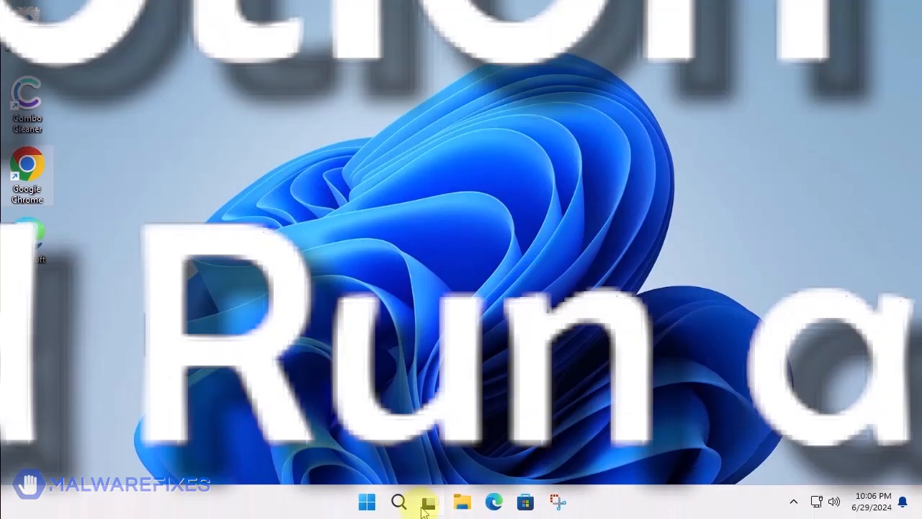
left_click(398, 501)
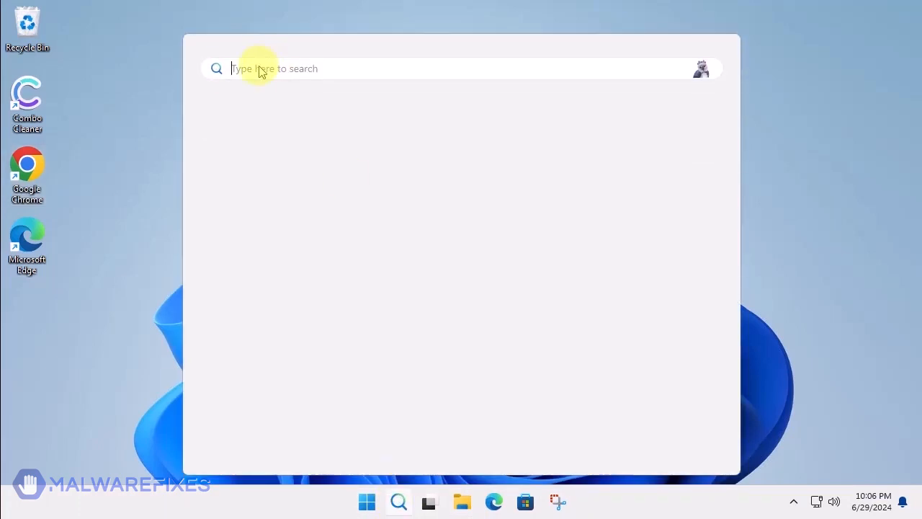
Open Notepad with the GroupPolicy-deleting batch script and start Save As
type("noteb")
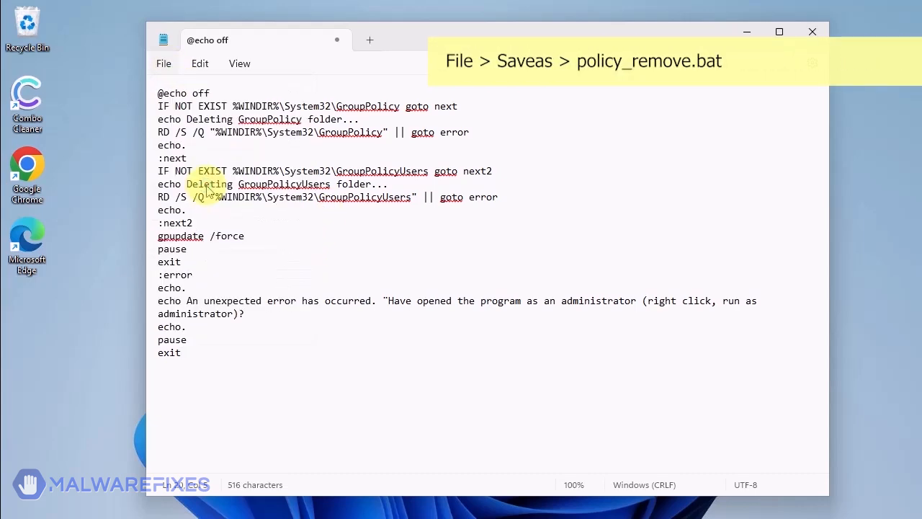
left_click(164, 64)
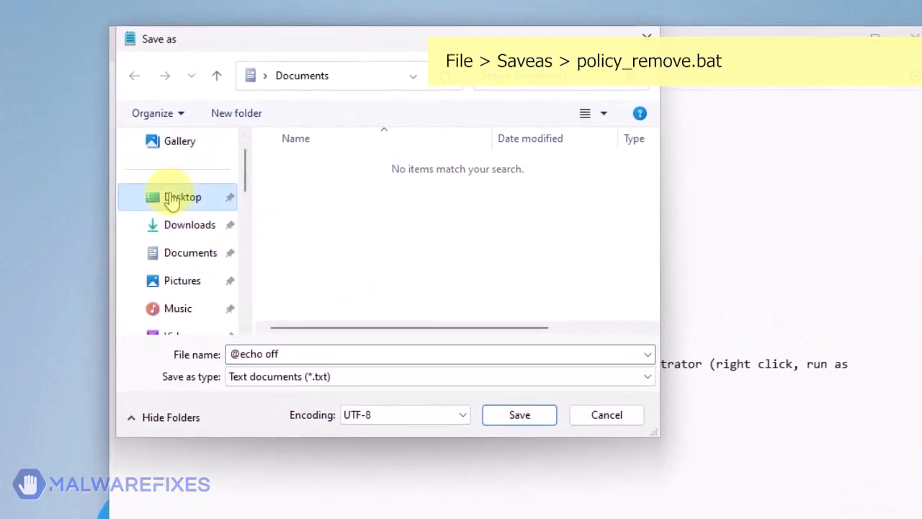
Save the script on the Desktop as policy_remove.bat and close Notepad
left_click(182, 196)
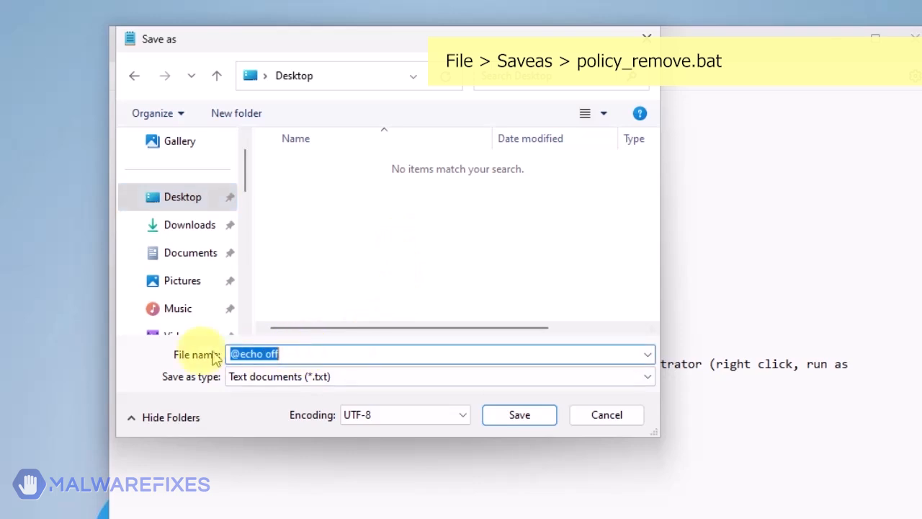
type("policy_remove.b")
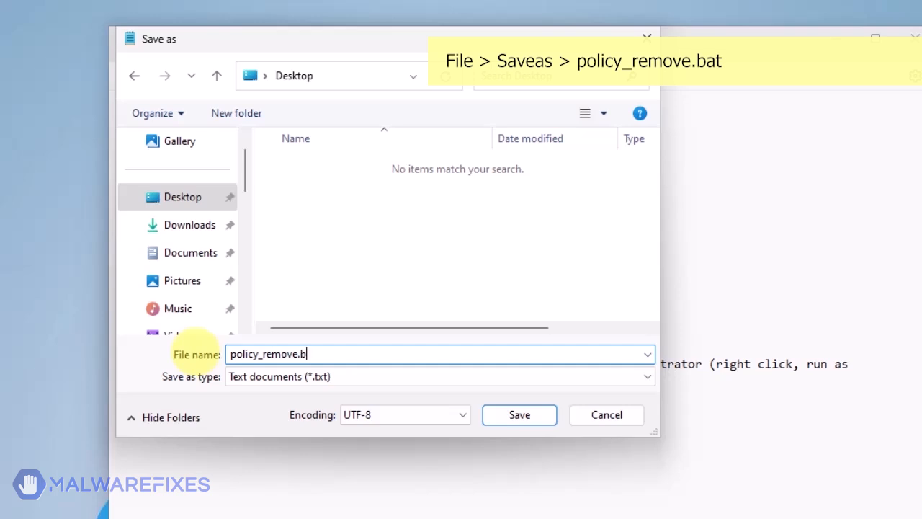
type("at")
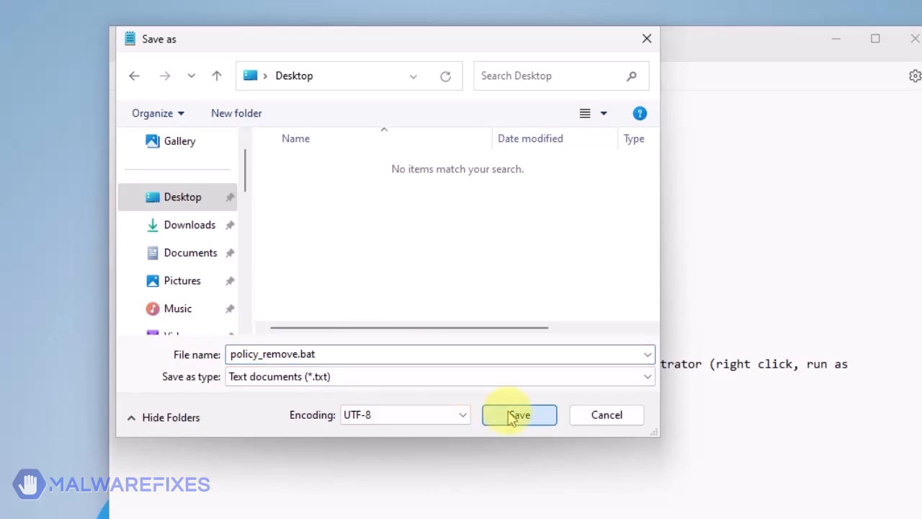
left_click(519, 415)
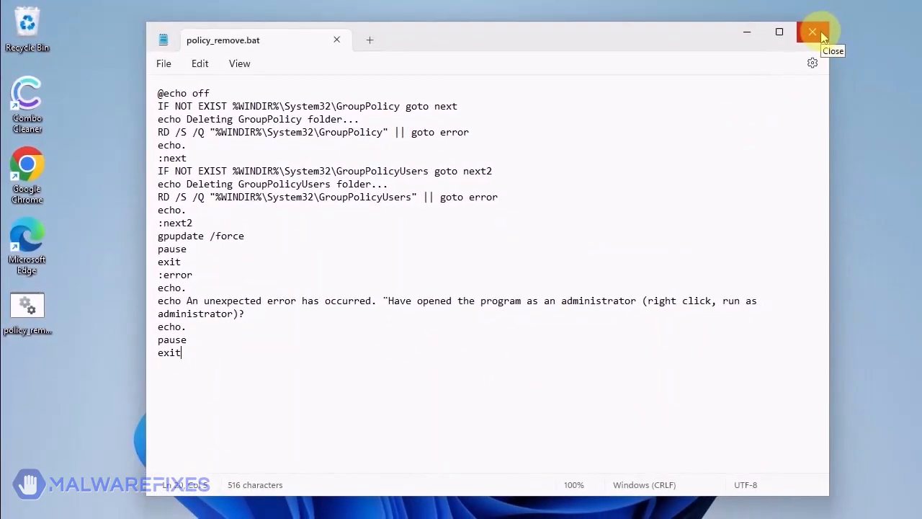
left_click(812, 32)
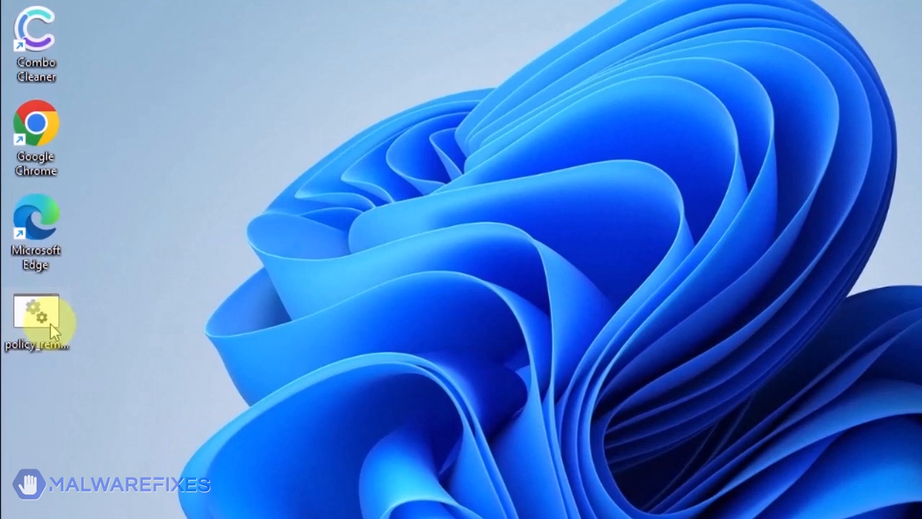
Run policy_remove.bat as administrator from the desktop and approve the UAC prompt
right_click(36, 317)
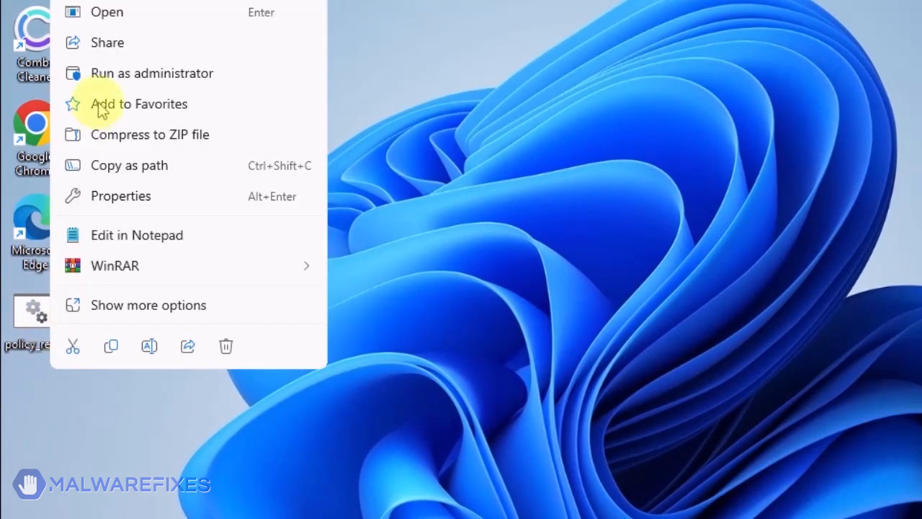
mouse_move(115, 72)
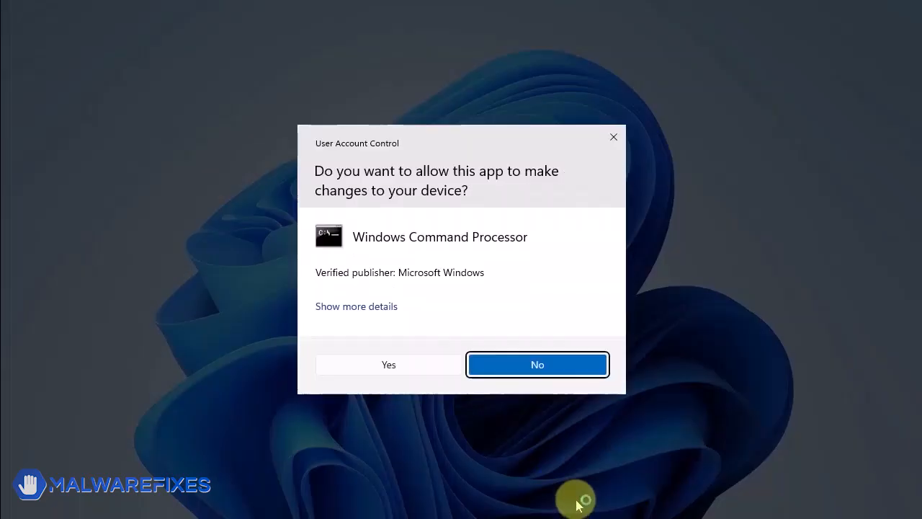
mouse_move(387, 261)
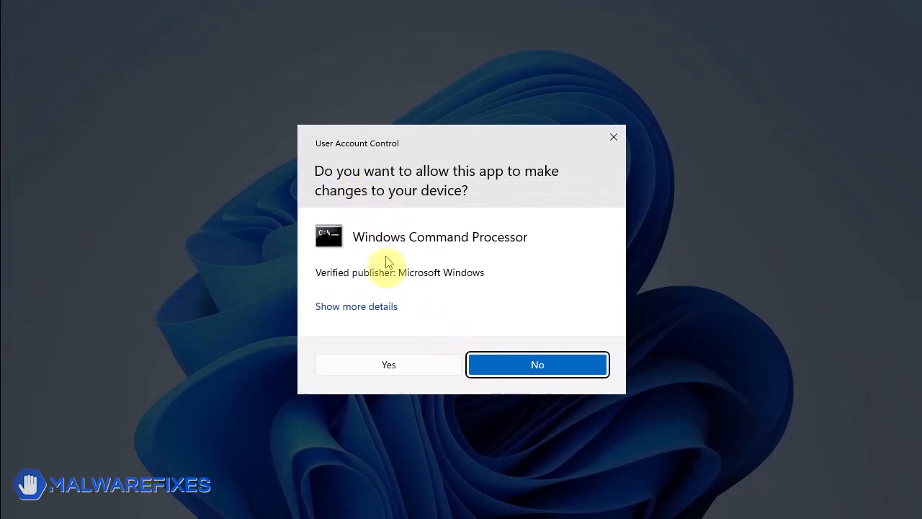
left_click(389, 363)
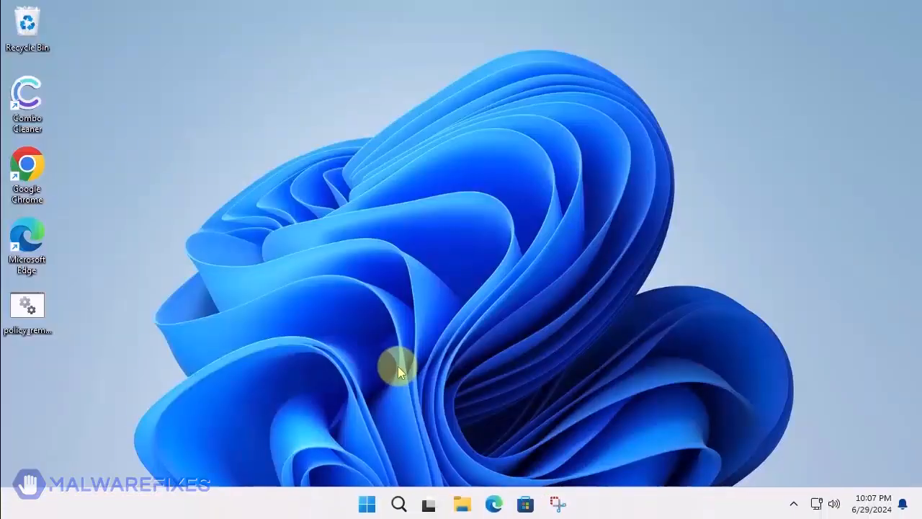
Let the script reset Group Policy, then dismiss the finished Command Prompt with Enter
double_click(26, 305)
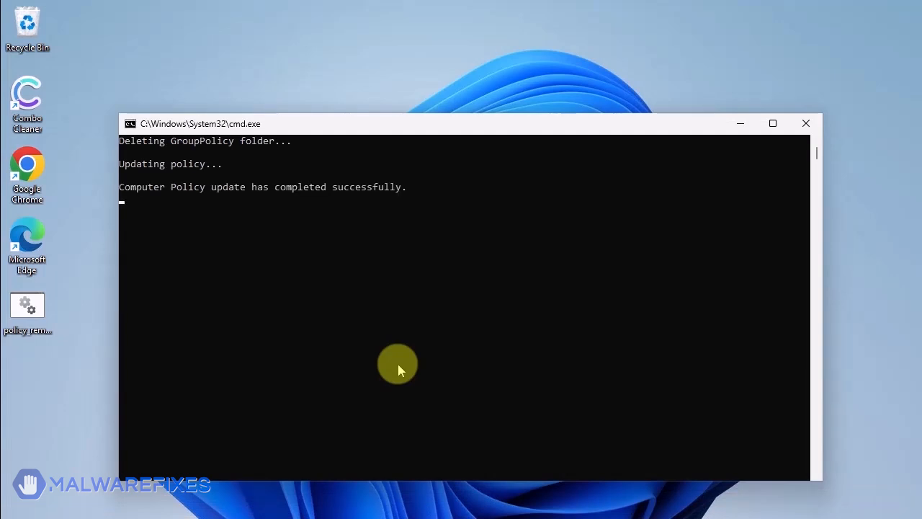
mouse_move(3, 404)
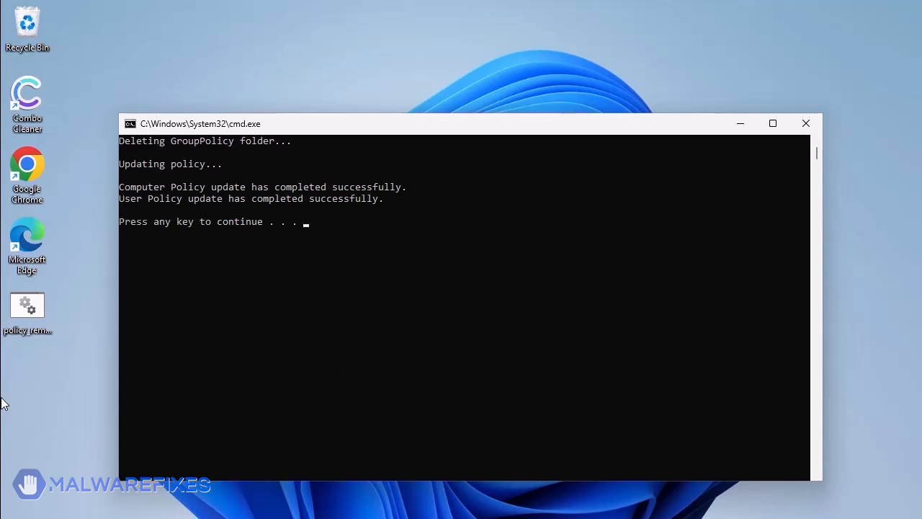
left_click(58, 380)
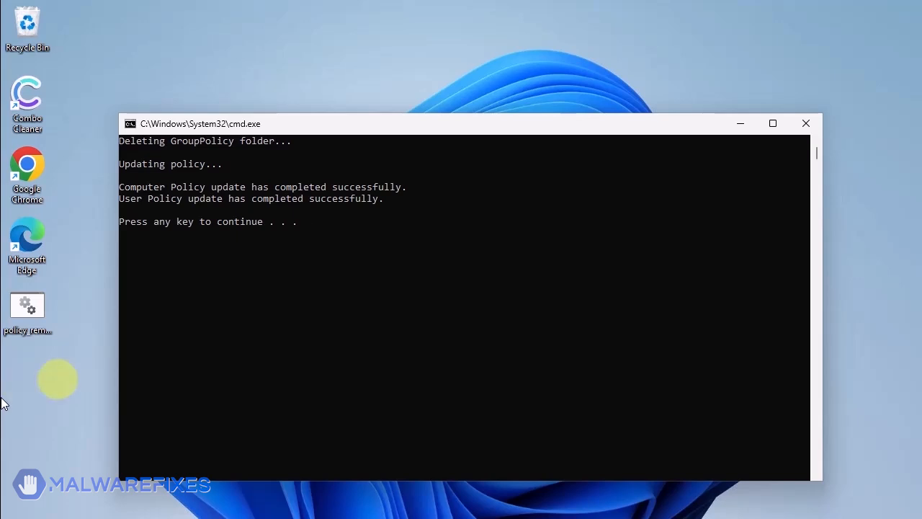
key("enter")
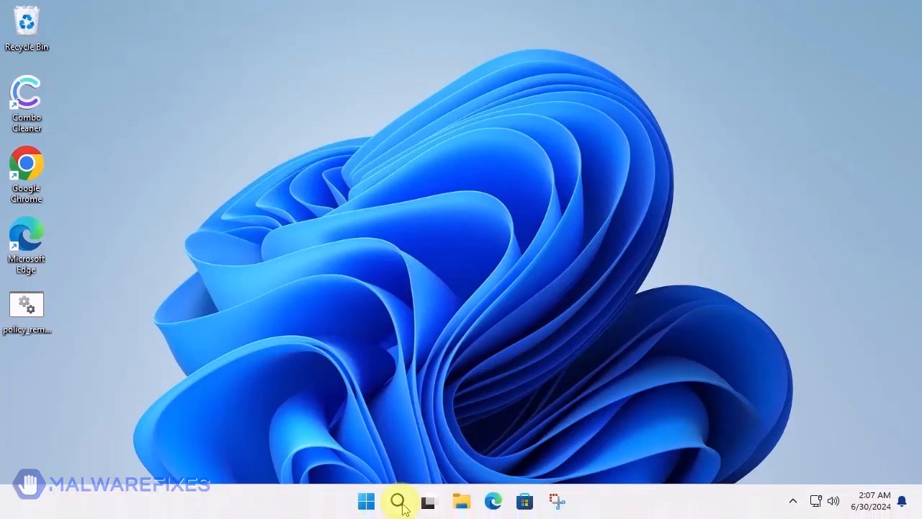
Search for regedit and launch Registry Editor with administrator permission
left_click(400, 501)
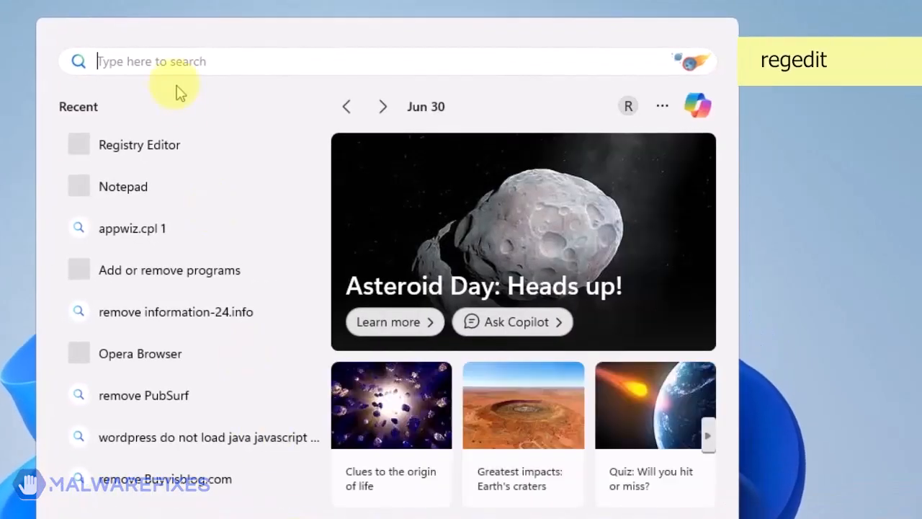
type("registry Editor")
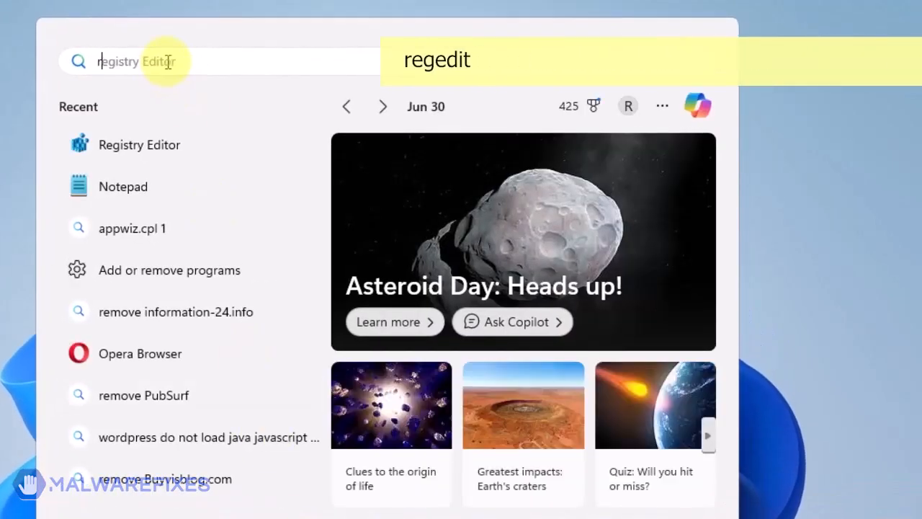
type("regedit")
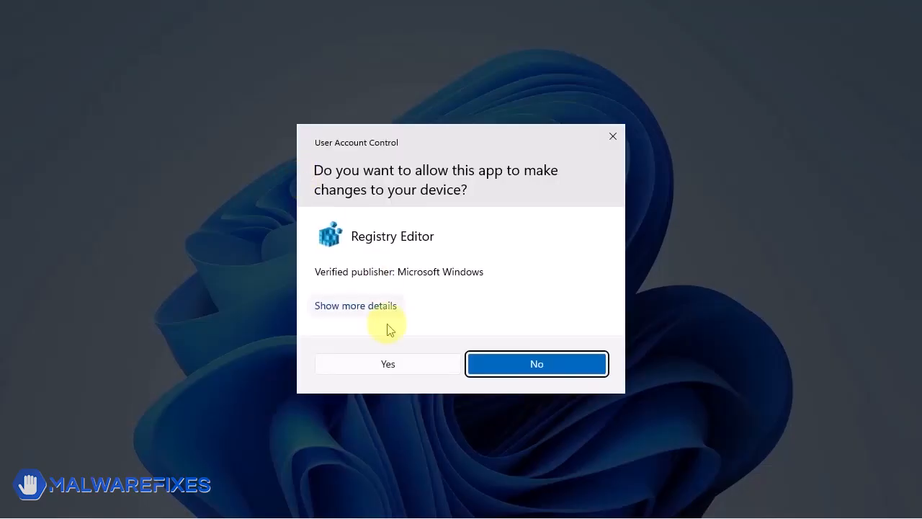
left_click(387, 363)
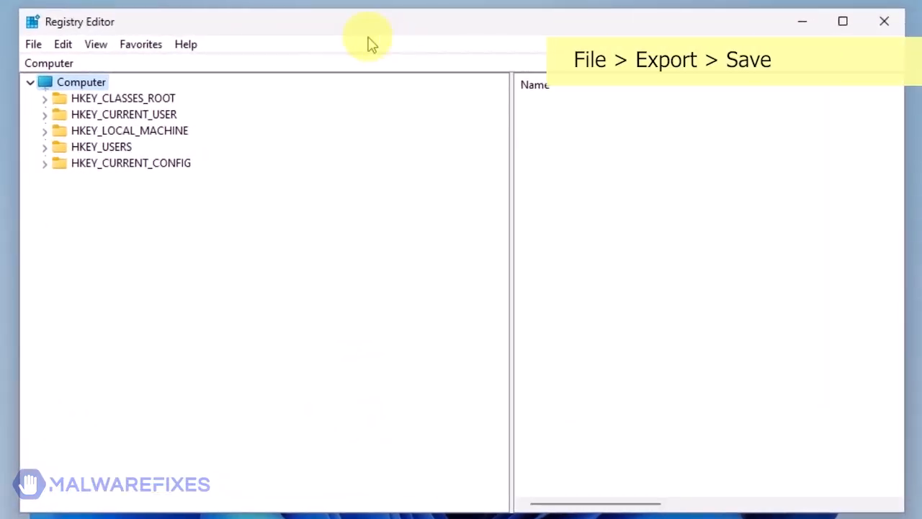
Export the full registry as reg-backup to Documents via File > Export
left_click(31, 43)
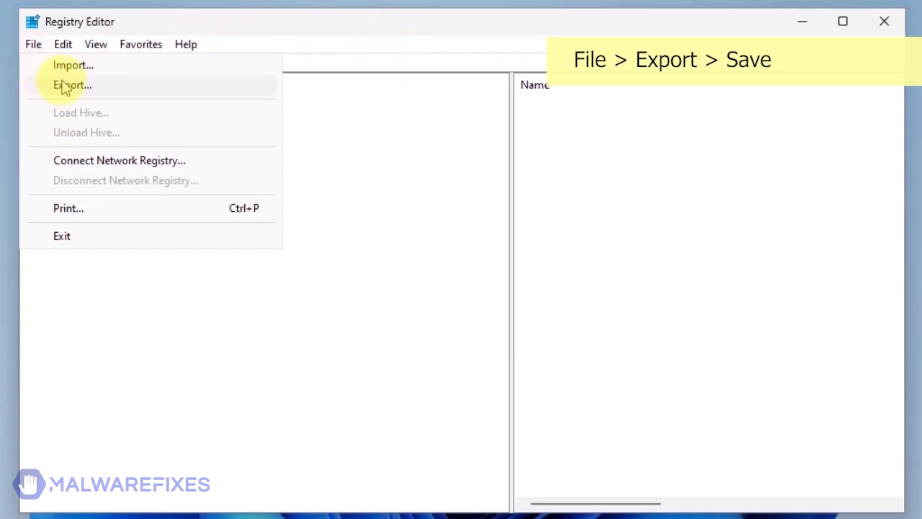
left_click(72, 85)
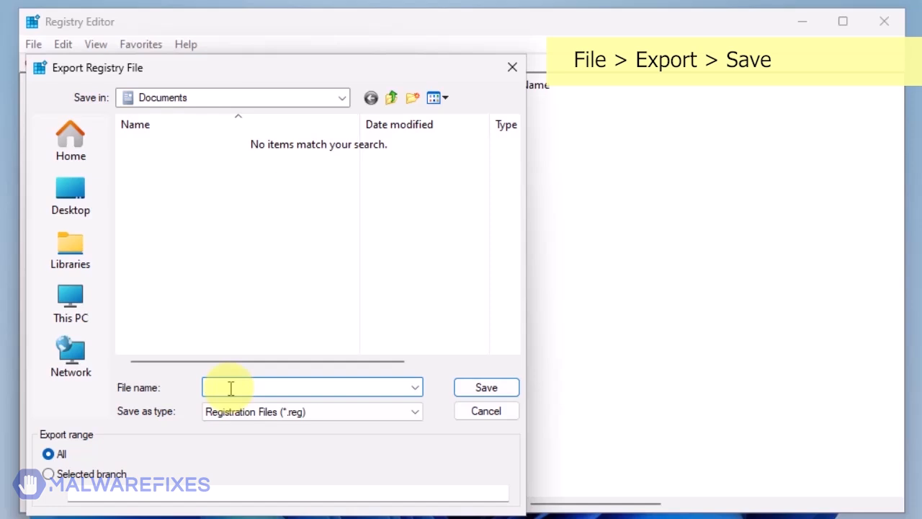
type("reg")
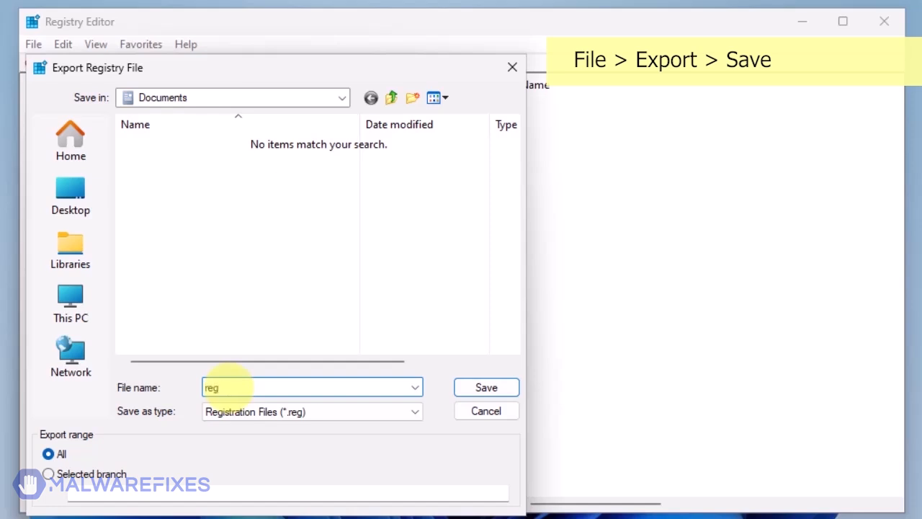
type("-backup")
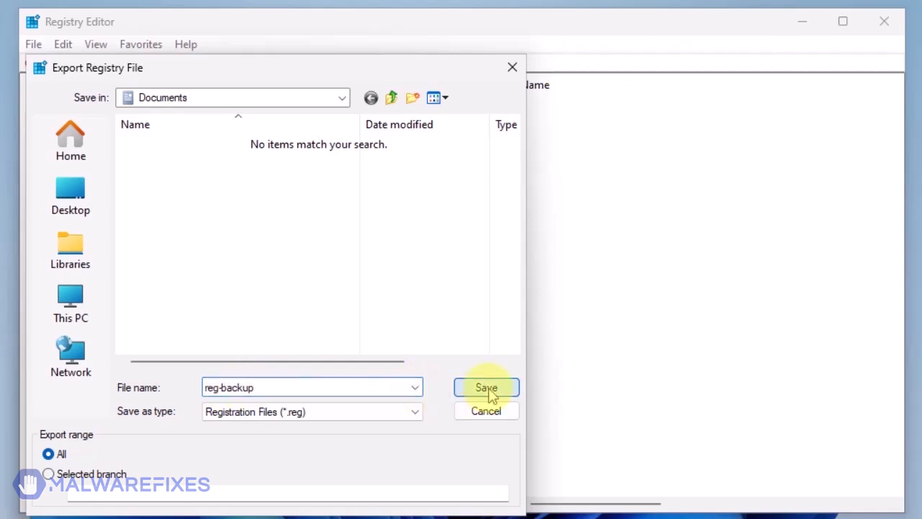
left_click(487, 387)
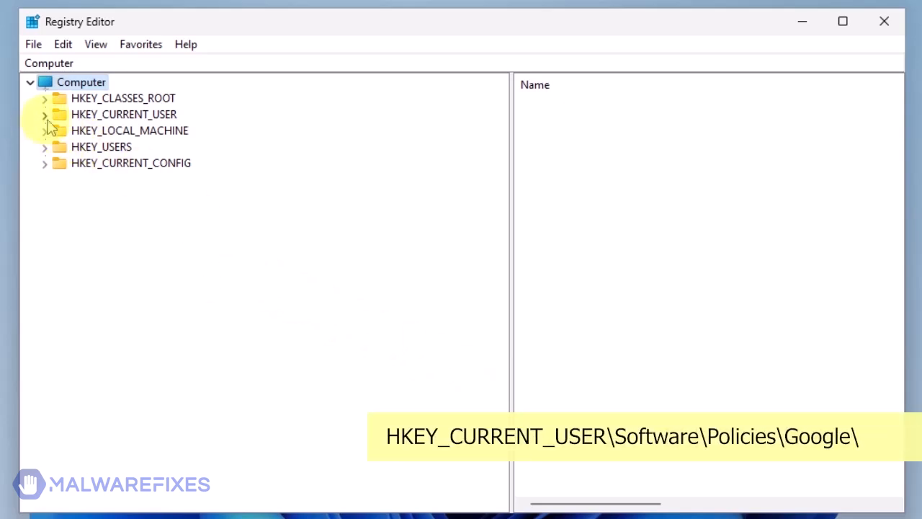
Delete the Chrome key under HKEY_CURRENT_USER\Software\Policies\Google and collapse the hive
left_click(44, 113)
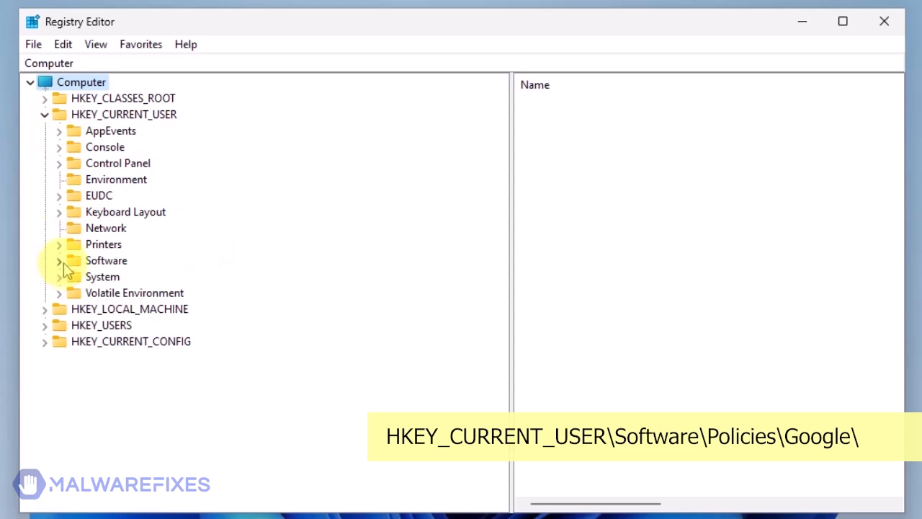
left_click(59, 259)
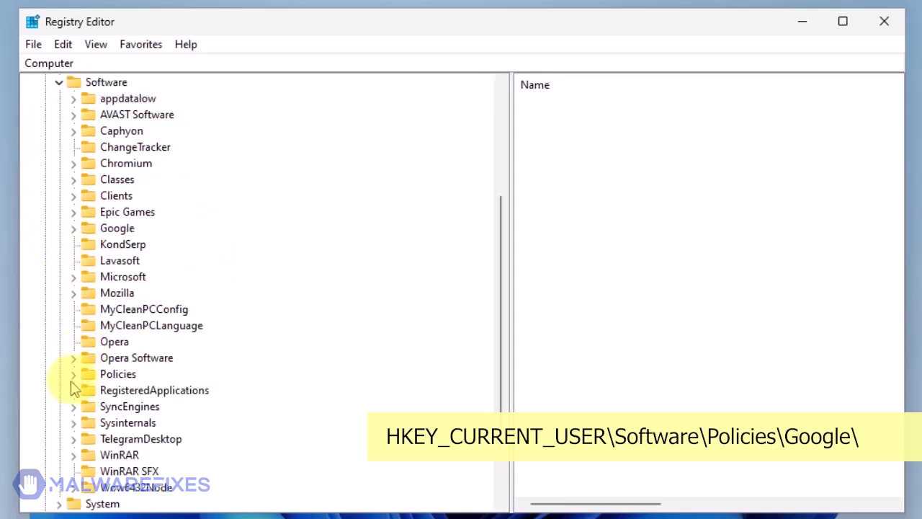
left_click(72, 374)
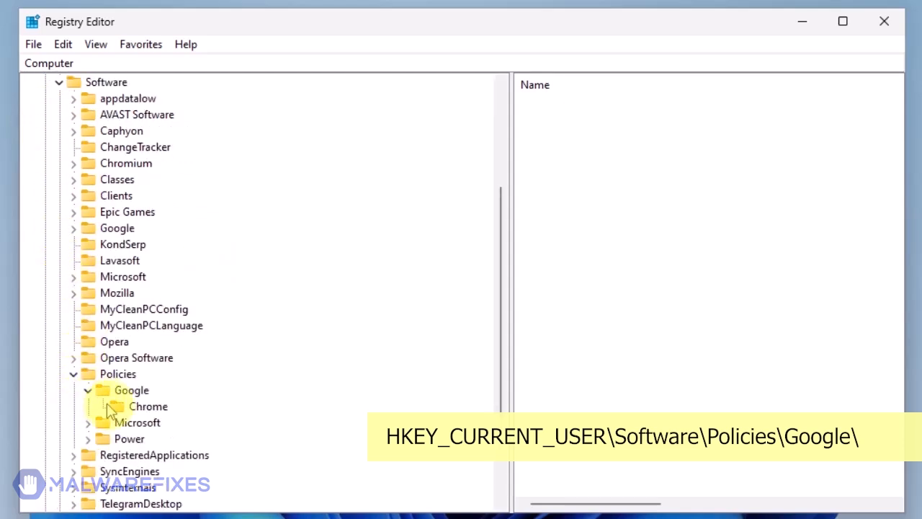
right_click(148, 406)
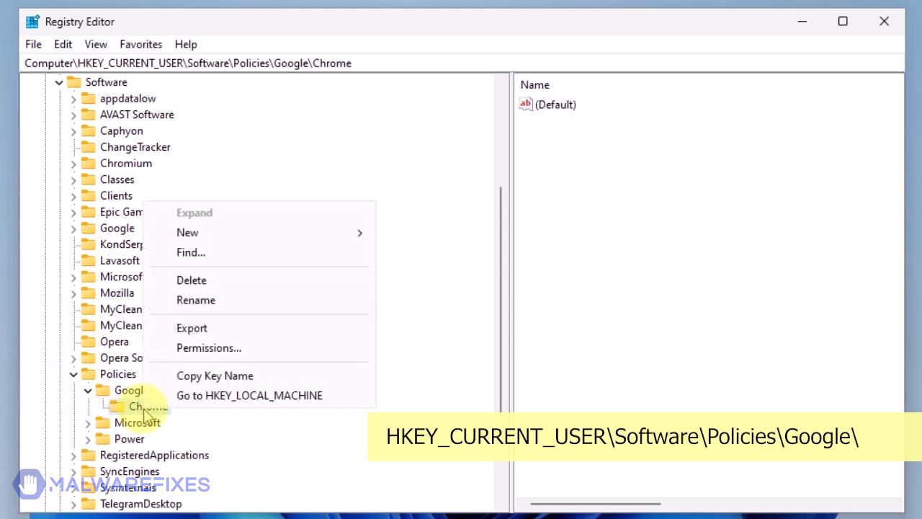
left_click(192, 280)
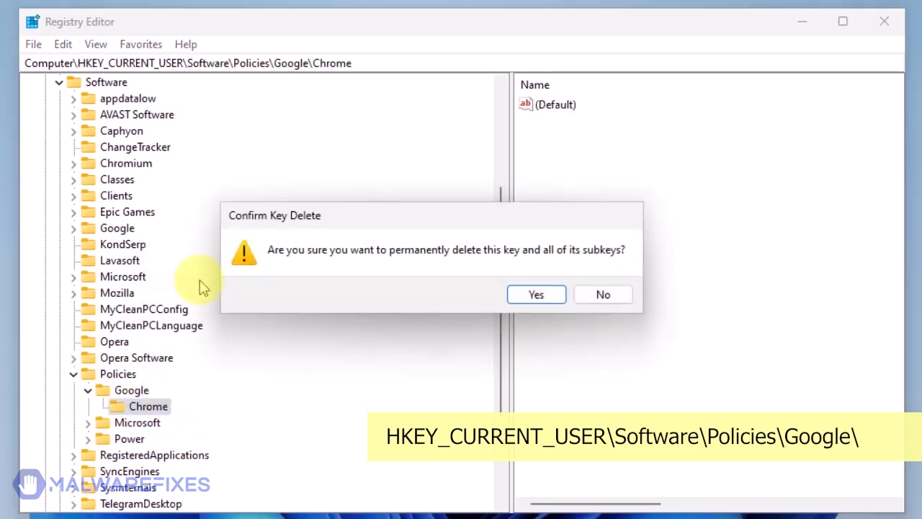
left_click(535, 294)
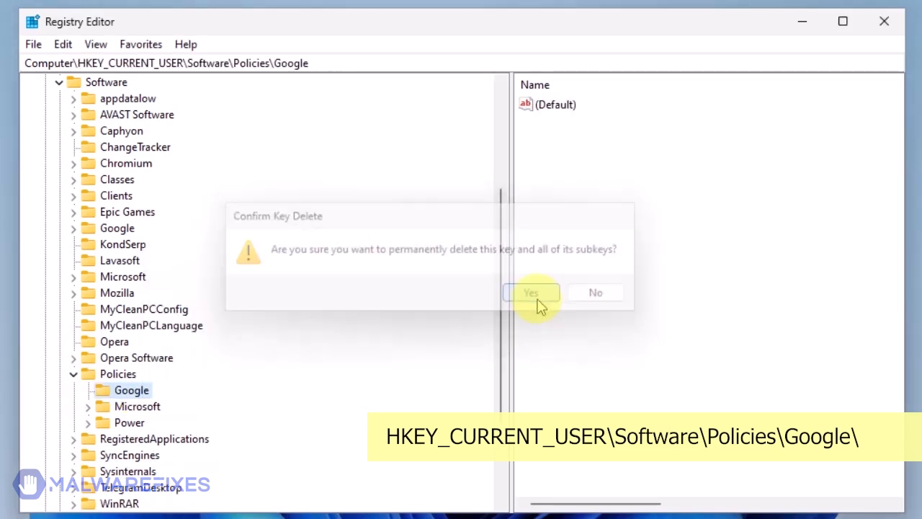
left_click(531, 291)
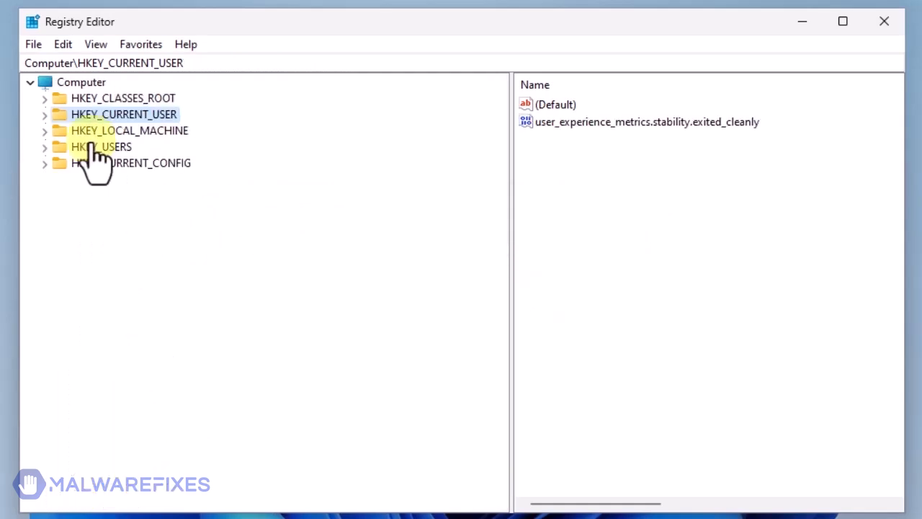
Delete the Chrome key under HKEY_LOCAL_MACHINE\SOFTWARE\Policies\Google
left_click(43, 129)
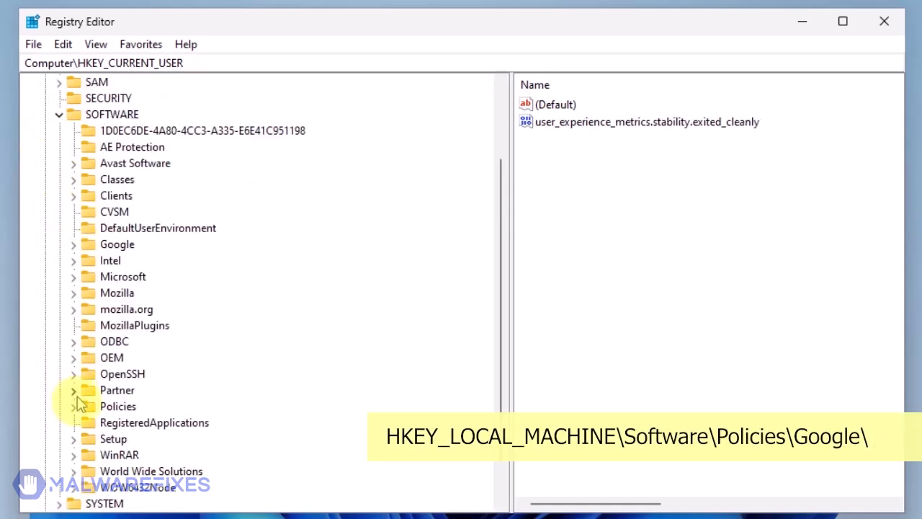
left_click(74, 406)
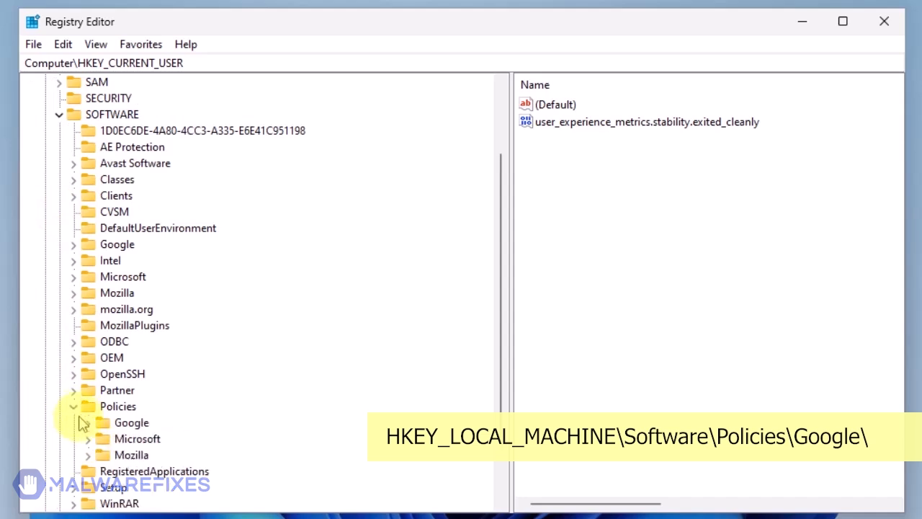
left_click(74, 422)
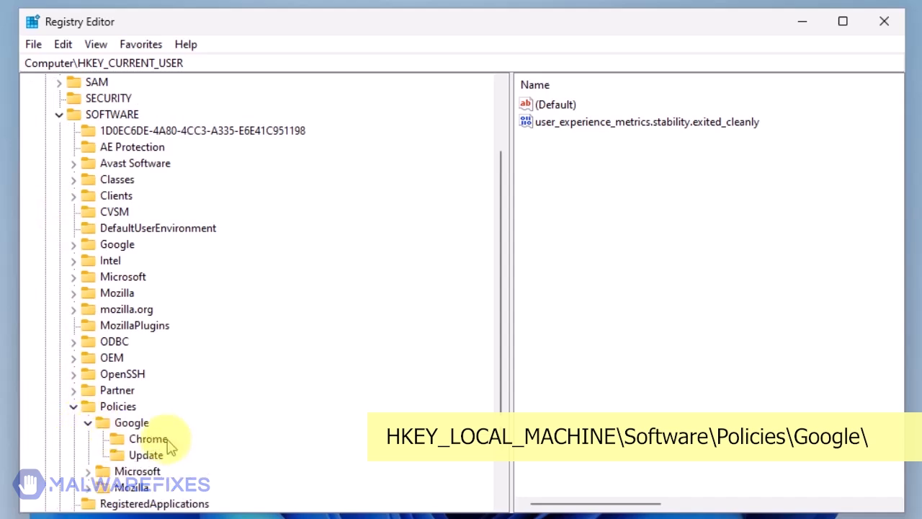
right_click(148, 438)
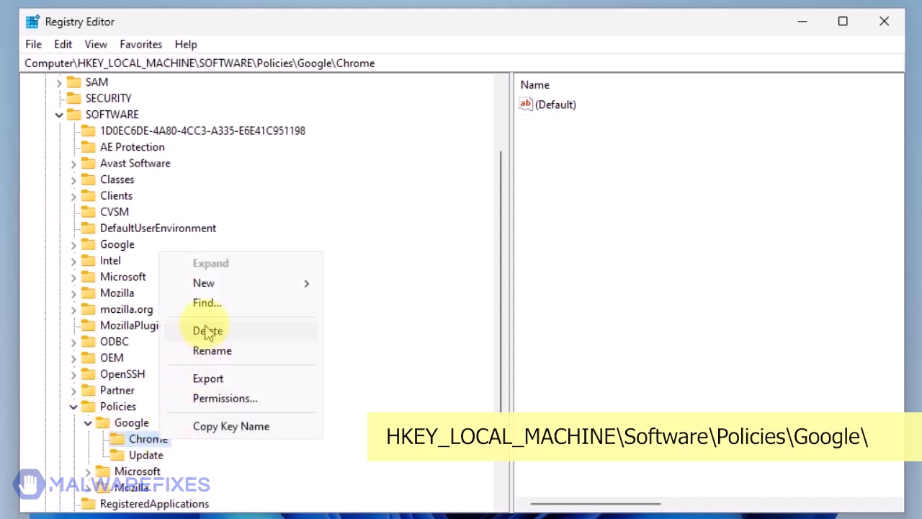
left_click(208, 330)
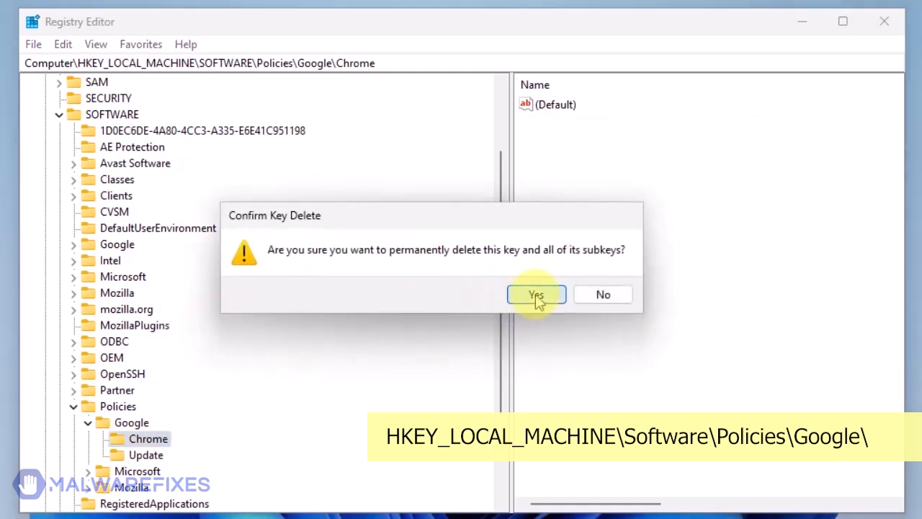
left_click(536, 293)
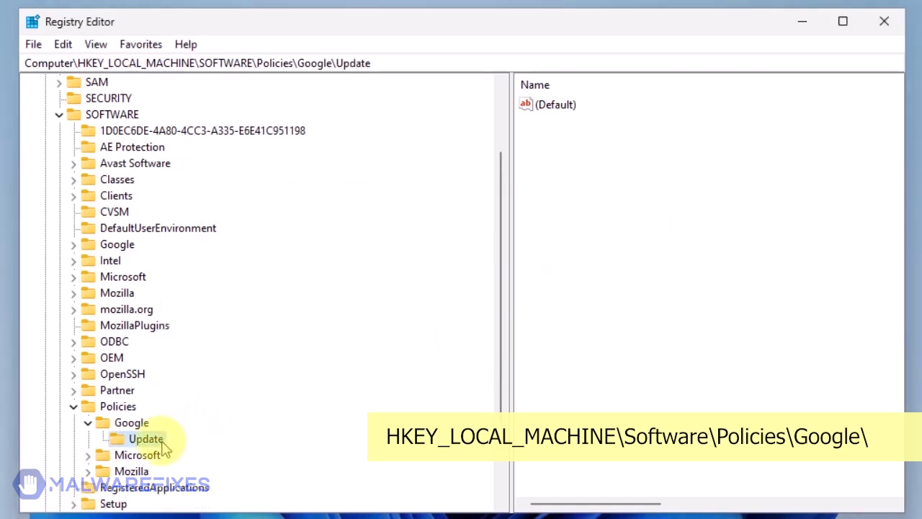
Delete the Update key under the same Google policies branch and close Registry Editor
right_click(147, 438)
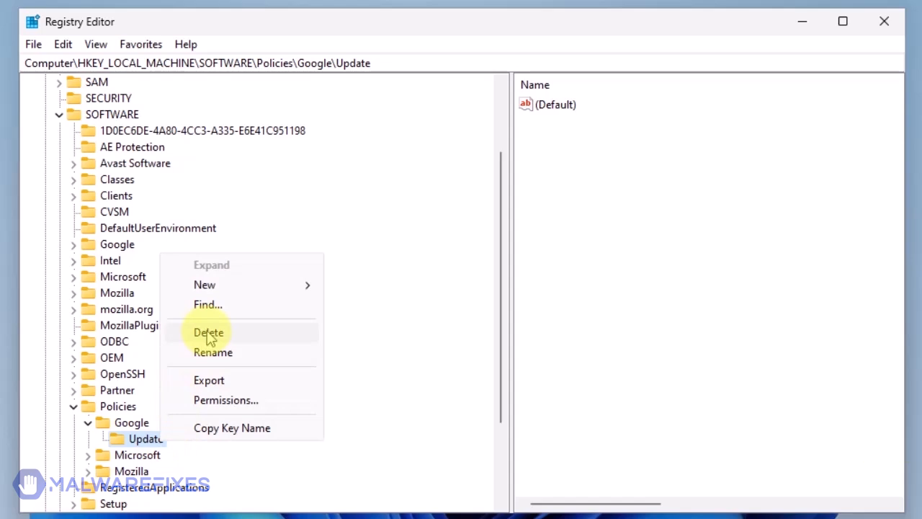
left_click(208, 331)
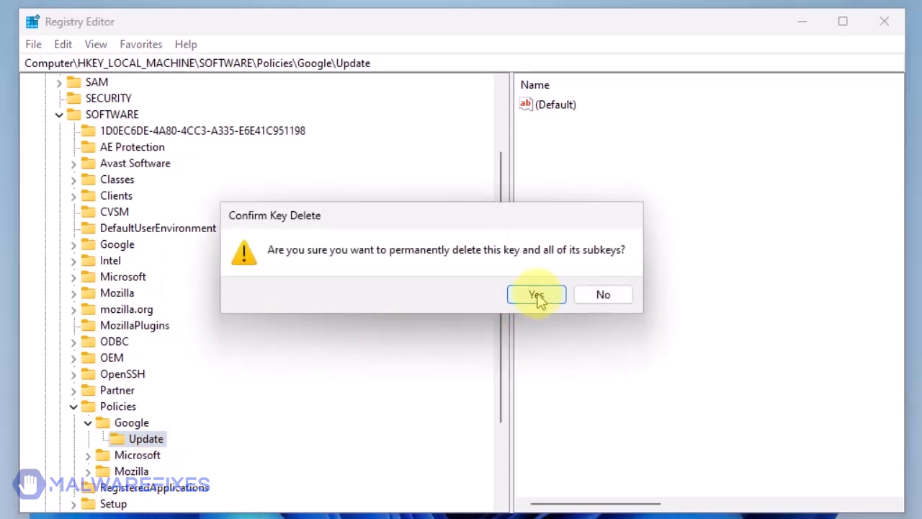
left_click(536, 294)
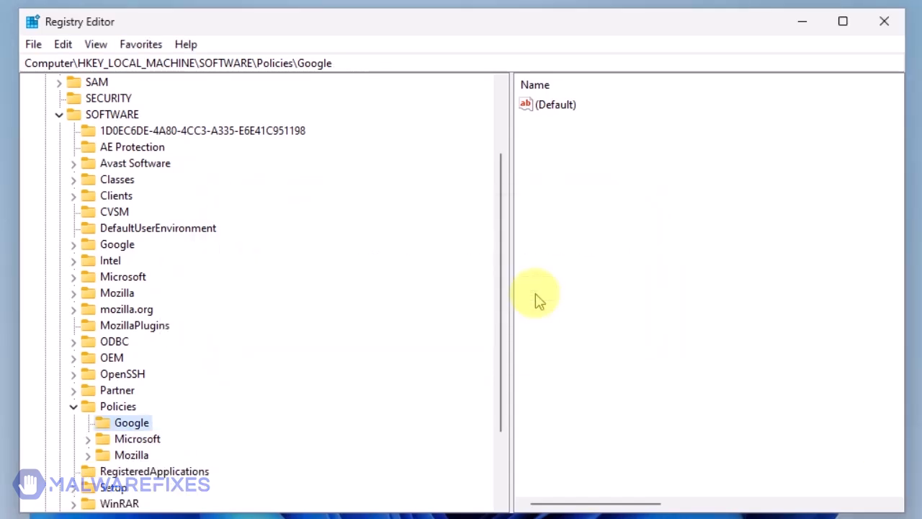
mouse_move(526, 281)
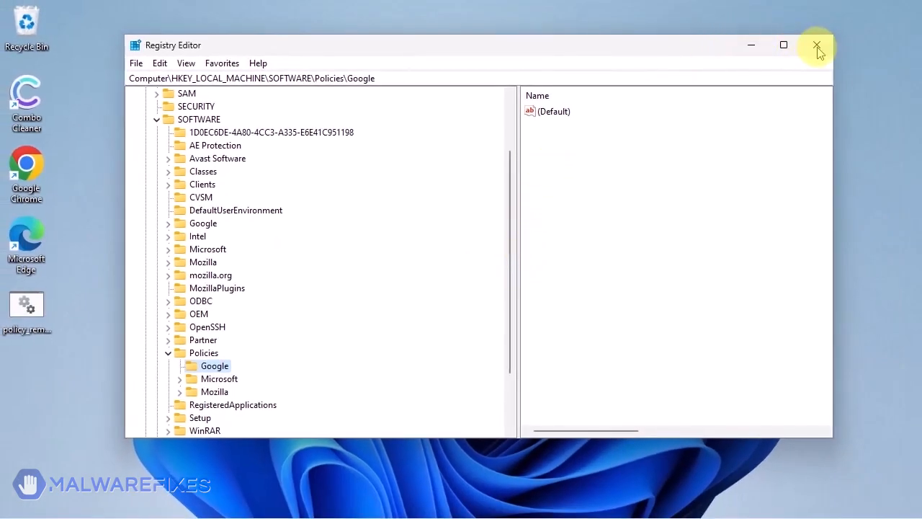
left_click(816, 44)
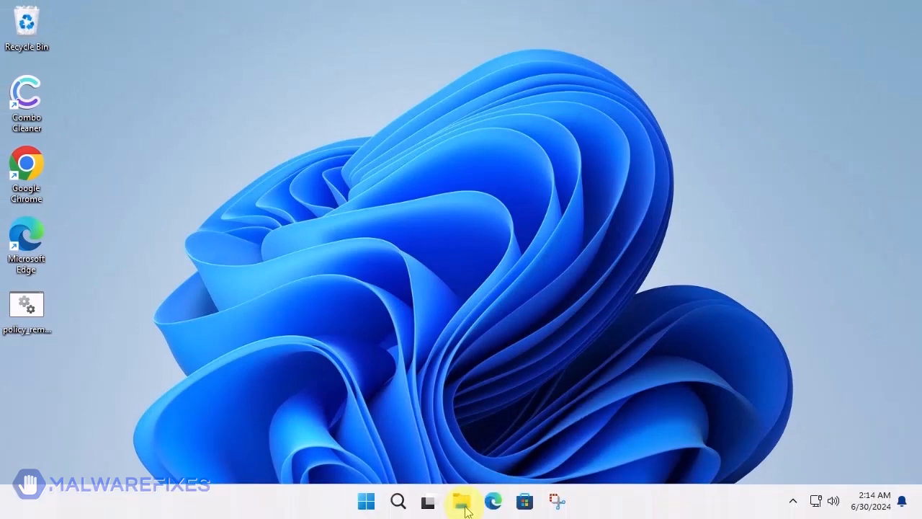
Delete the Policies folder from C:\Program Files (x86)\Google with admin permission and close Explorer
left_click(461, 501)
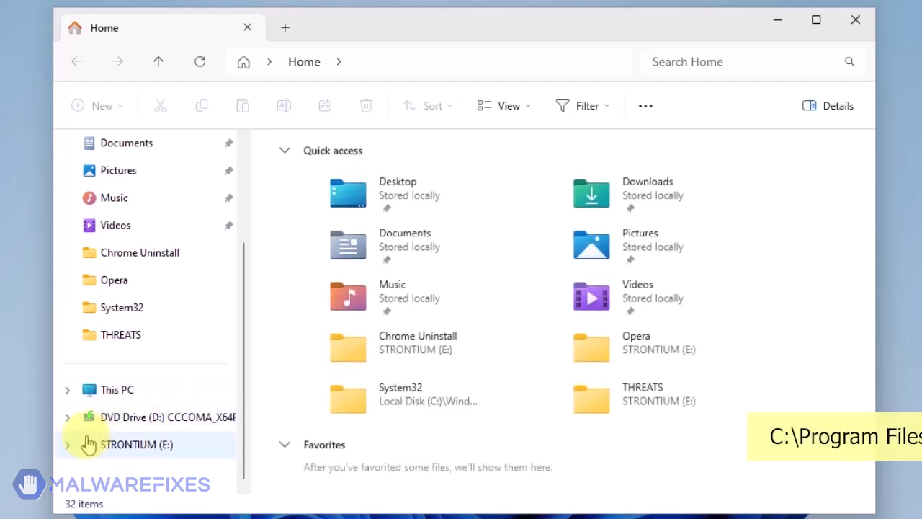
left_click(66, 389)
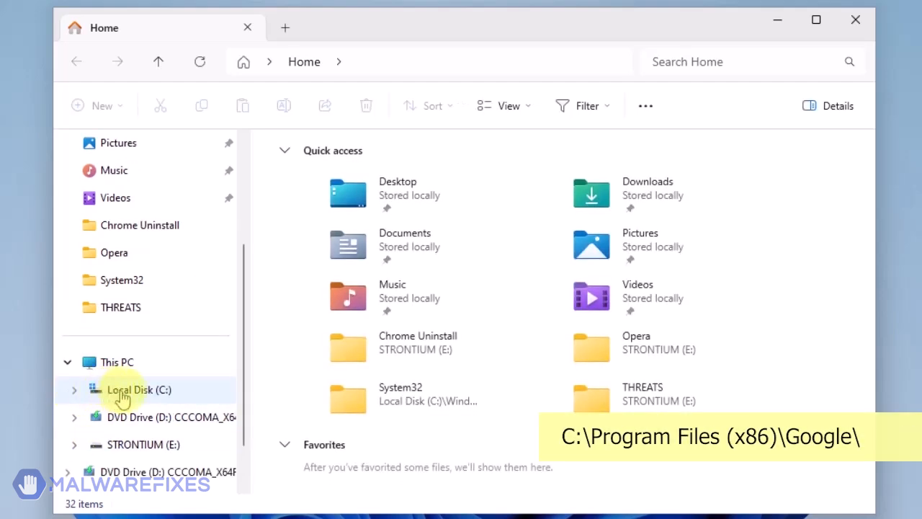
left_click(138, 389)
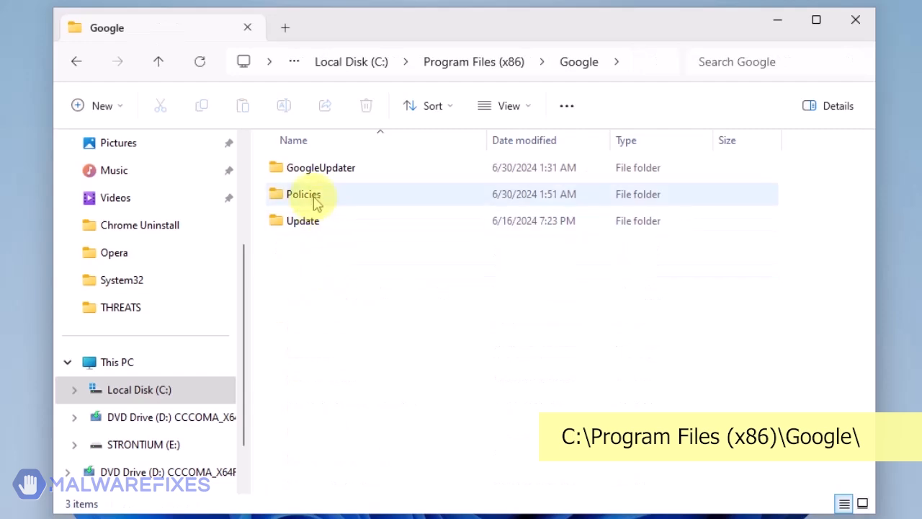
left_click(303, 193)
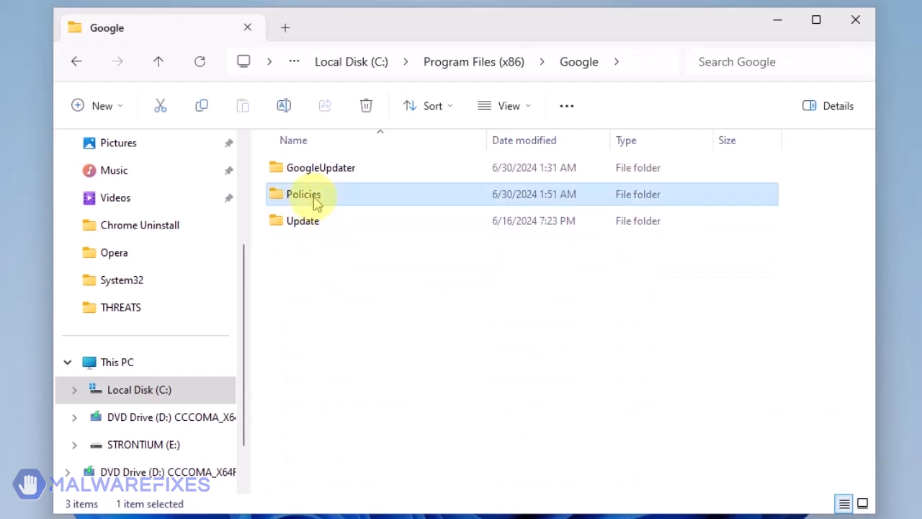
mouse_move(366, 107)
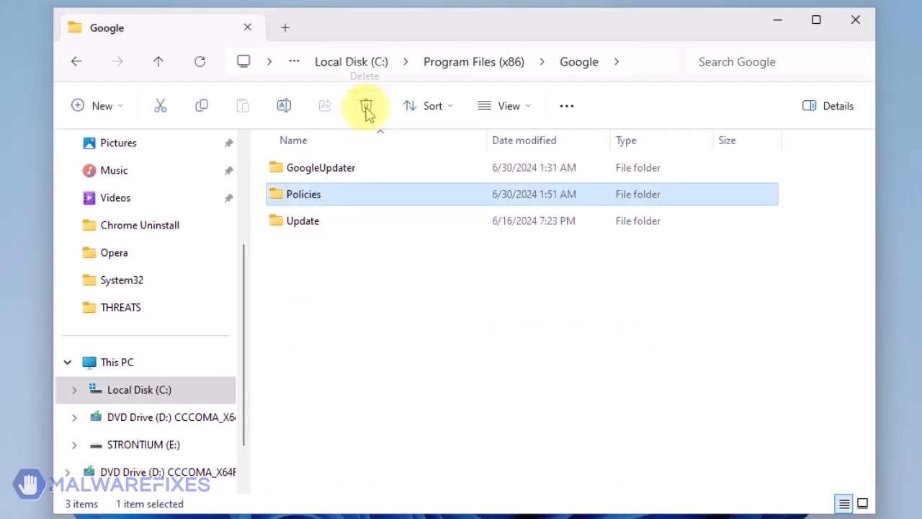
left_click(366, 106)
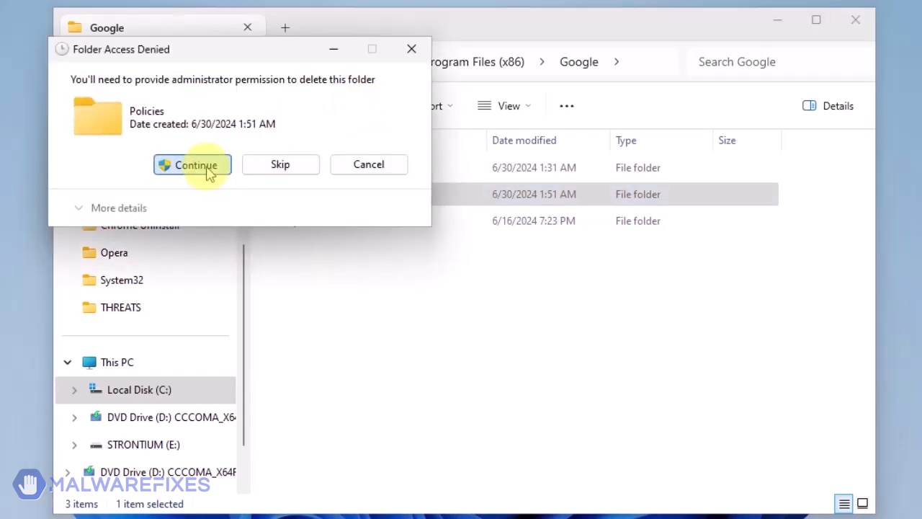
left_click(192, 165)
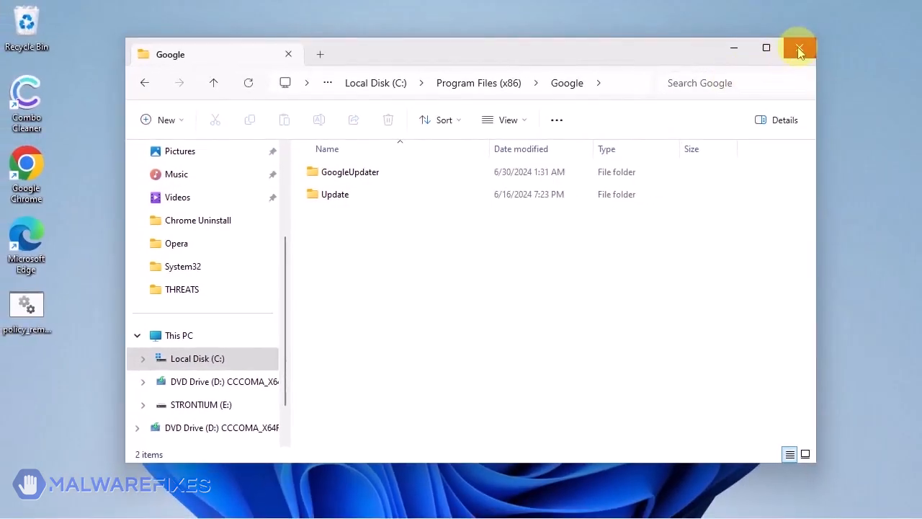
left_click(798, 47)
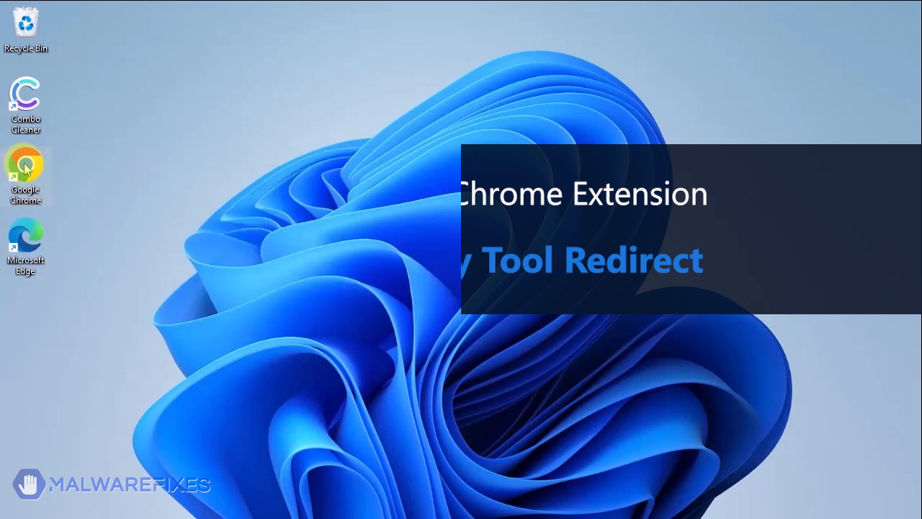
Remove the Funny Tool Redirect extension from Chrome's Manage Extensions page
double_click(26, 167)
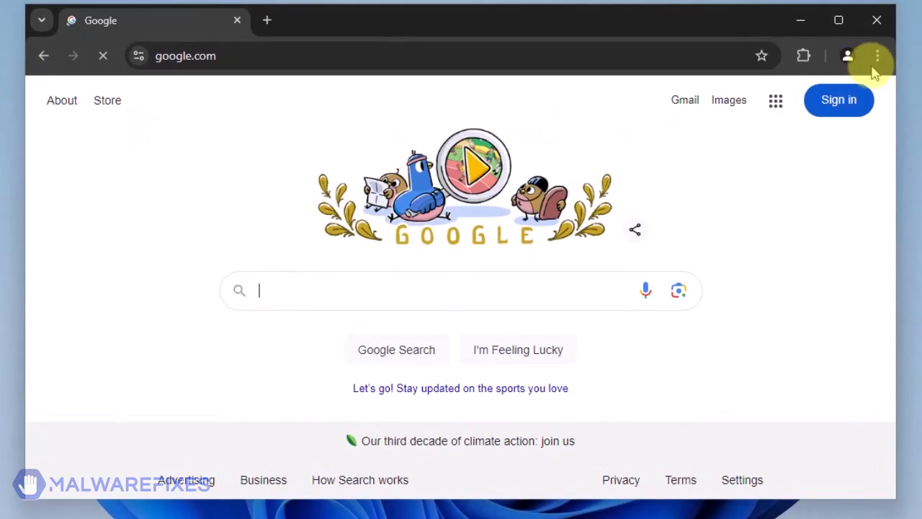
left_click(876, 55)
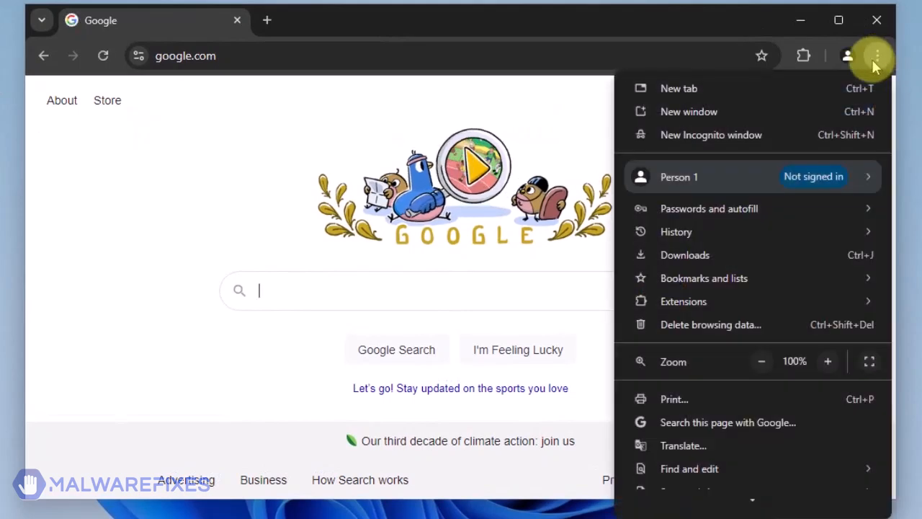
mouse_move(807, 362)
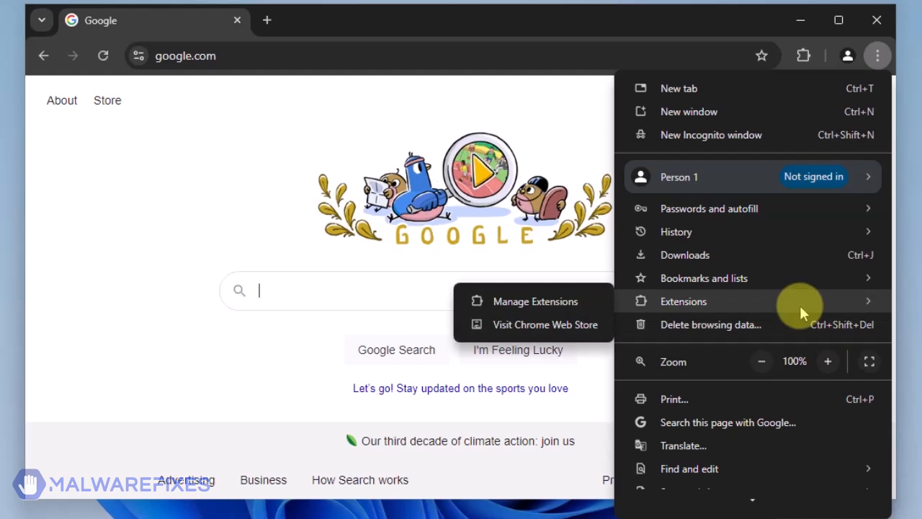
mouse_move(534, 302)
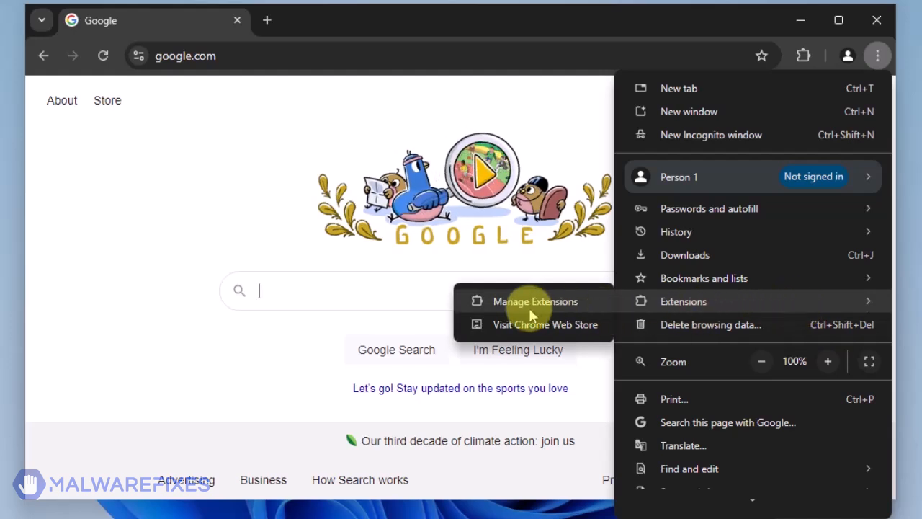
left_click(536, 301)
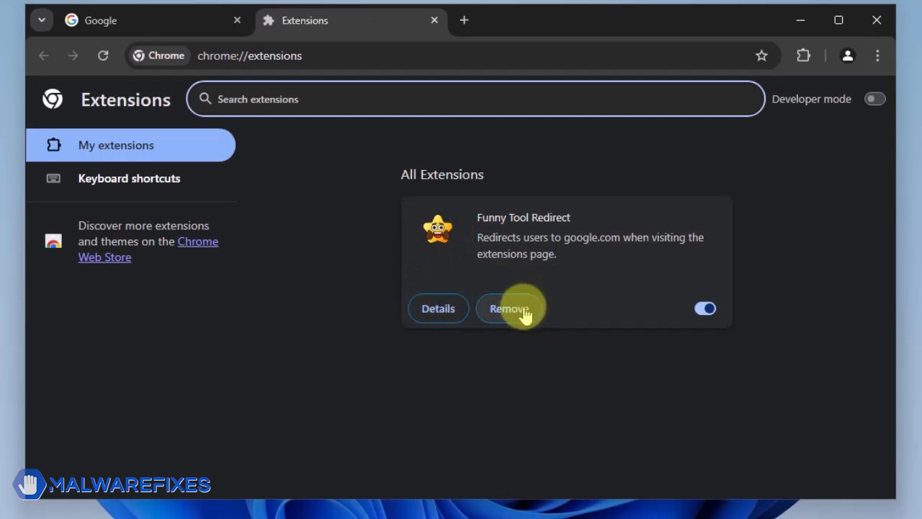
left_click(509, 308)
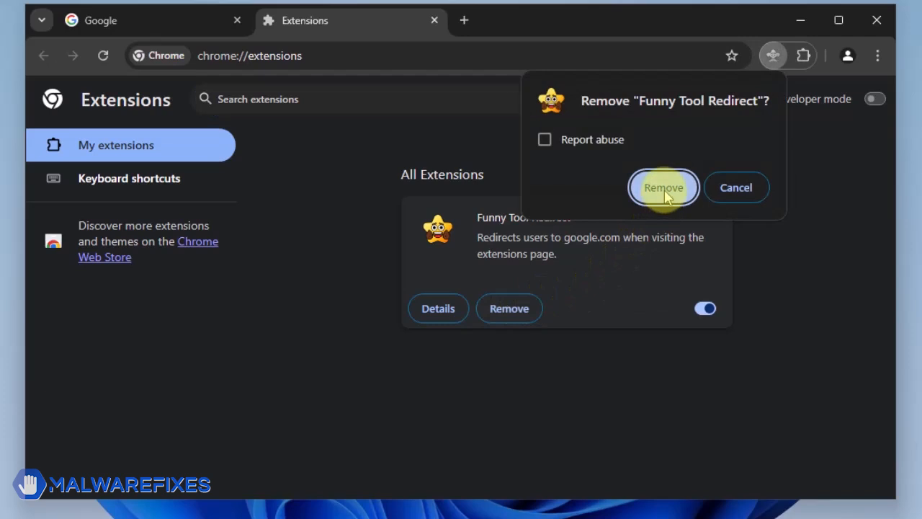
left_click(663, 188)
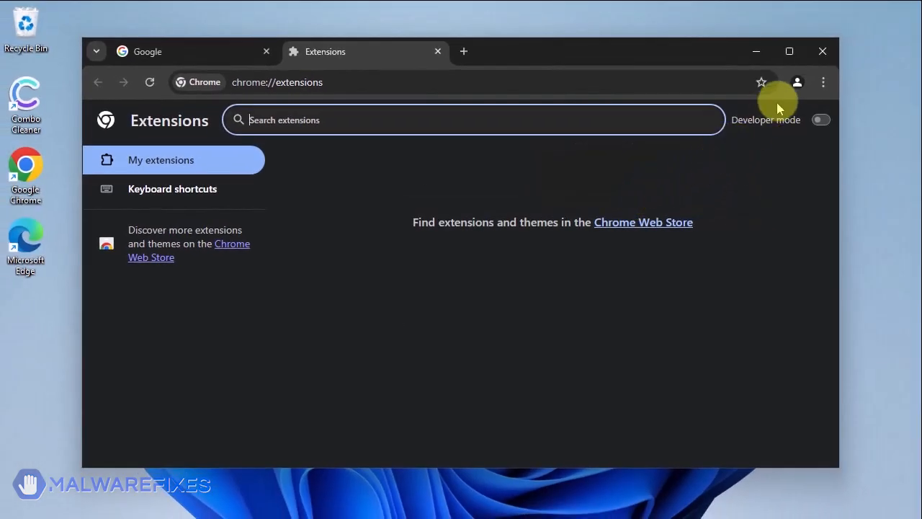
Close the Chrome window, leaving the Windows desktop showing
left_click(821, 52)
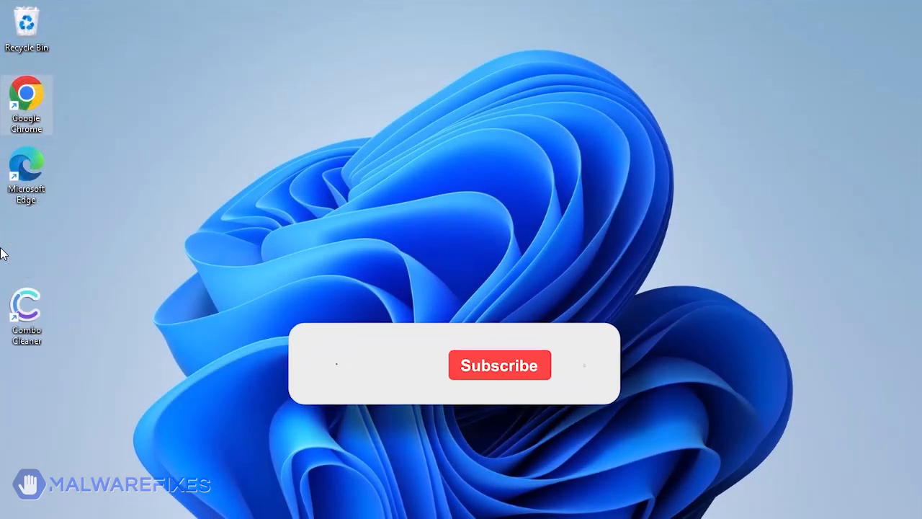
left_click(499, 366)
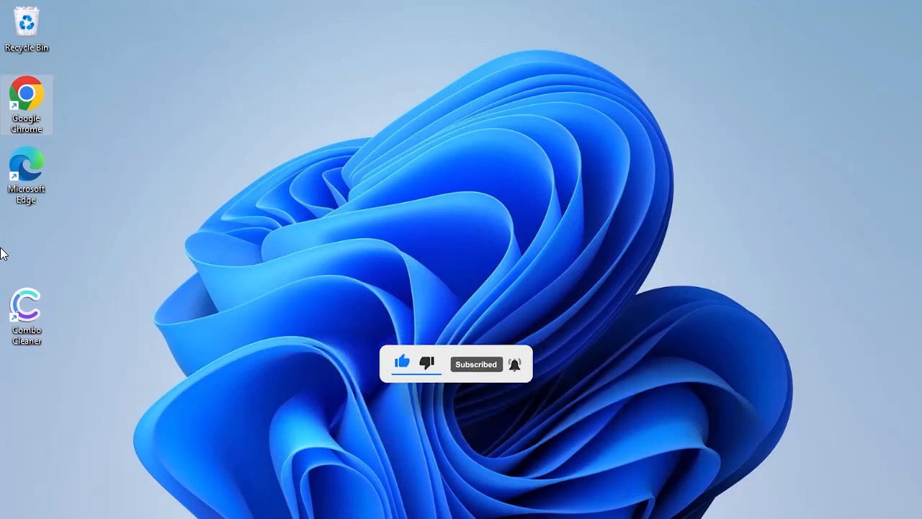